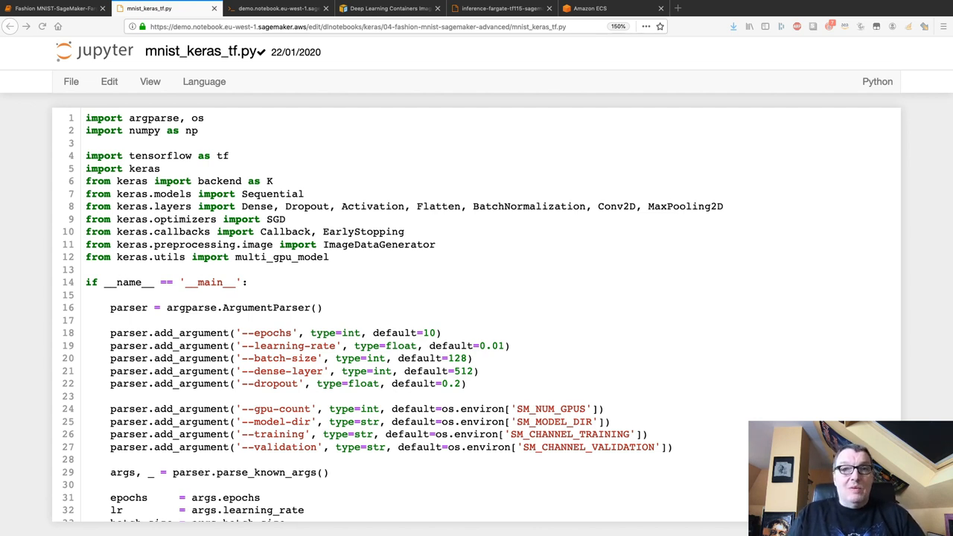
mouse_move(180, 97)
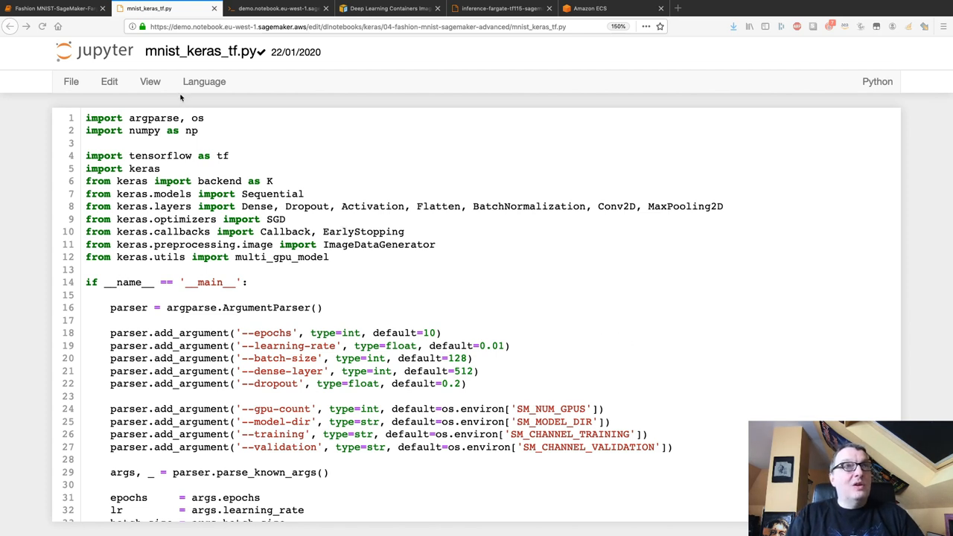
mouse_move(291, 106)
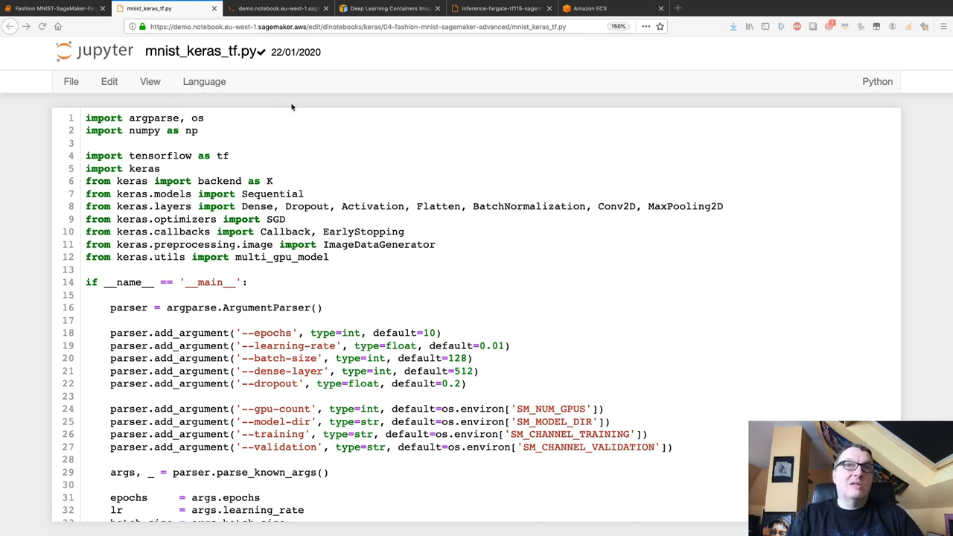
Switch to the Fashion MNIST-SageMaker-Fargate notebook showing the clothing sprite image
scroll(down, 3)
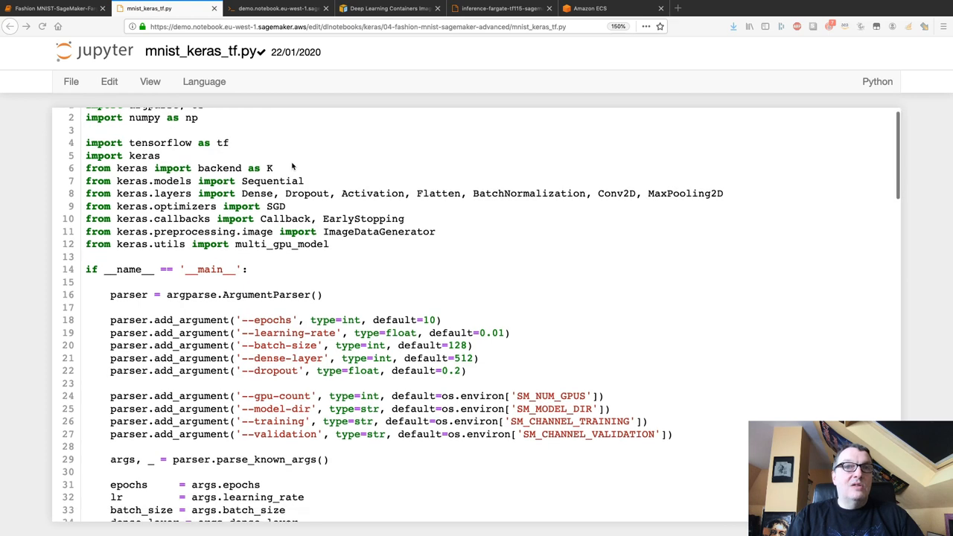
scroll(down, 3)
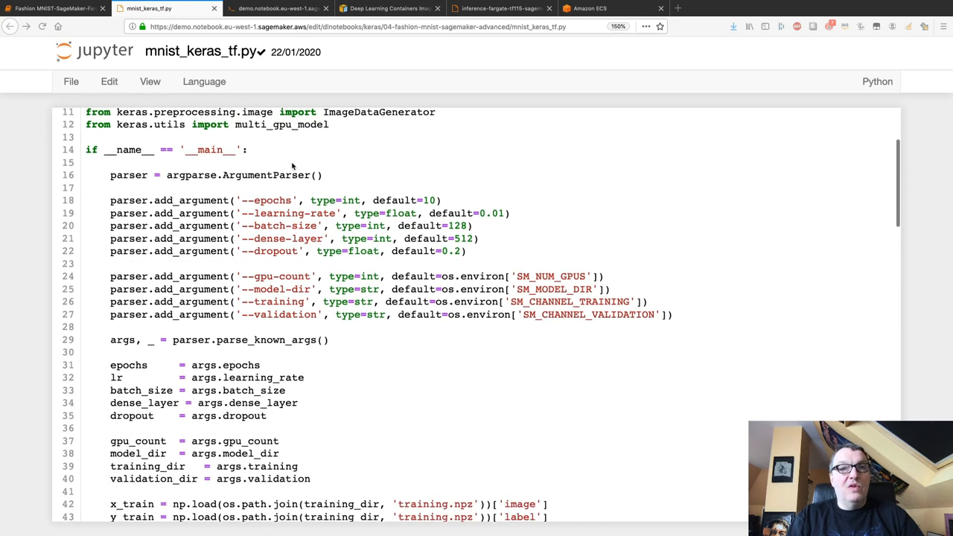
scroll(down, 3)
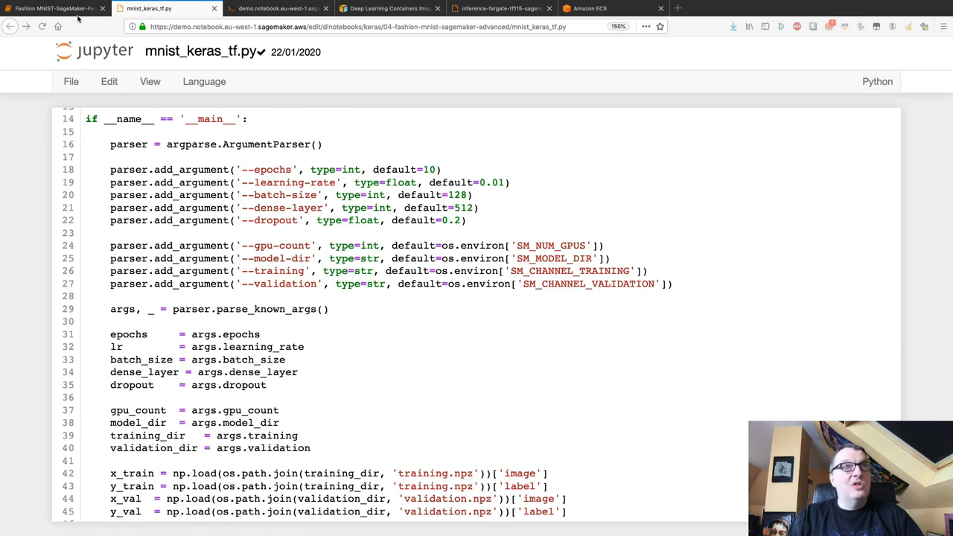
click(52, 8)
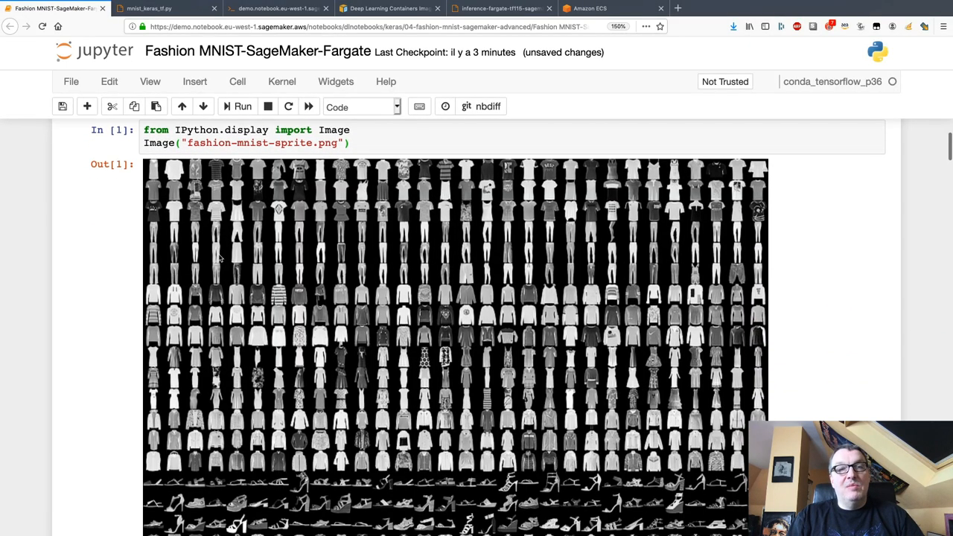
scroll(down, 3)
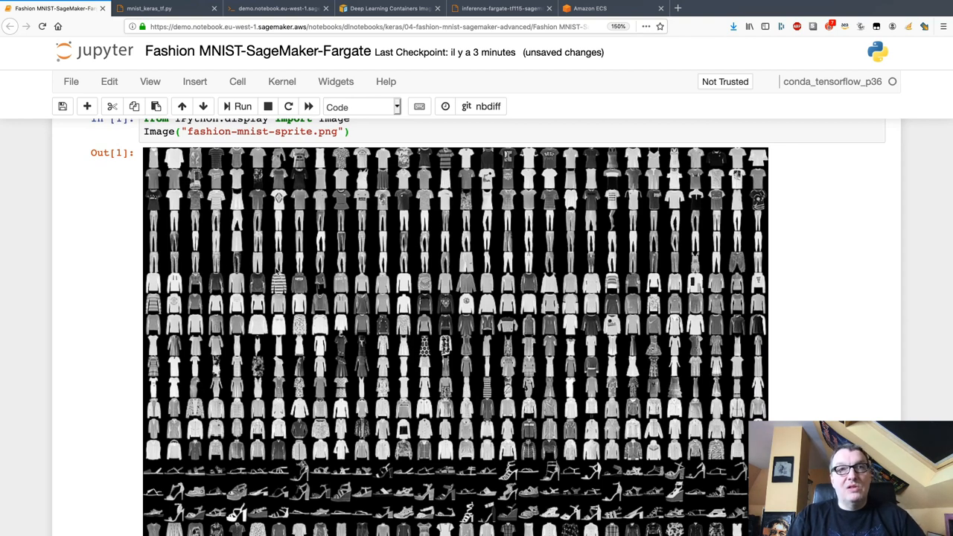
click(149, 8)
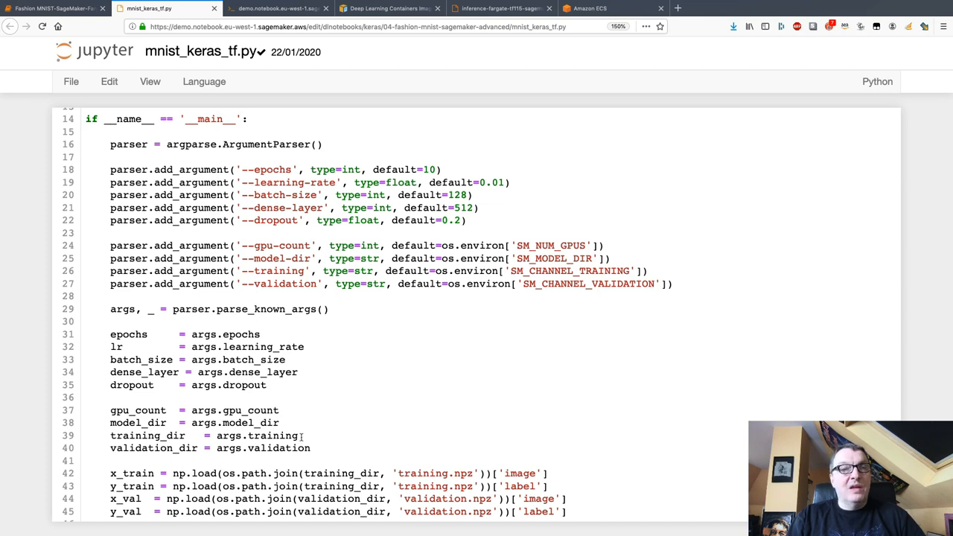
mouse_move(401, 363)
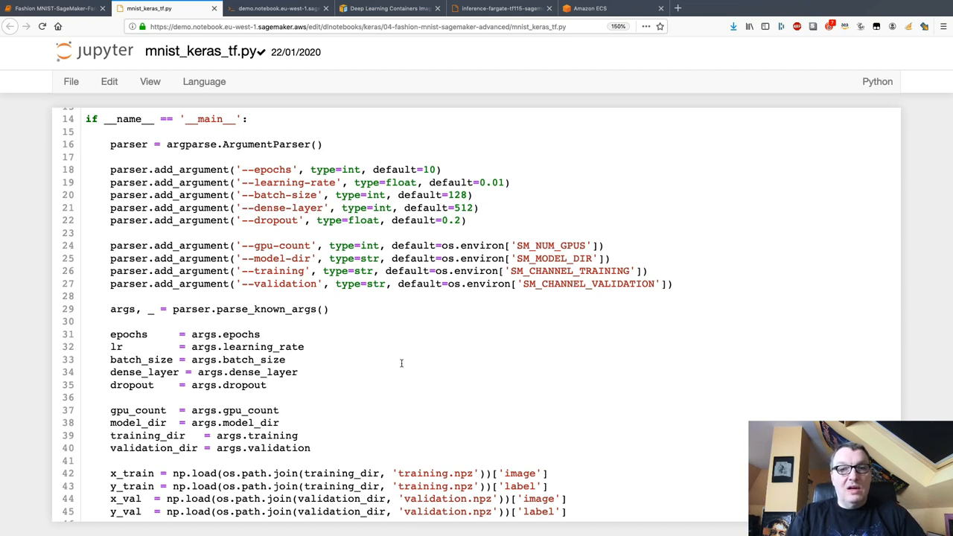
mouse_move(285, 206)
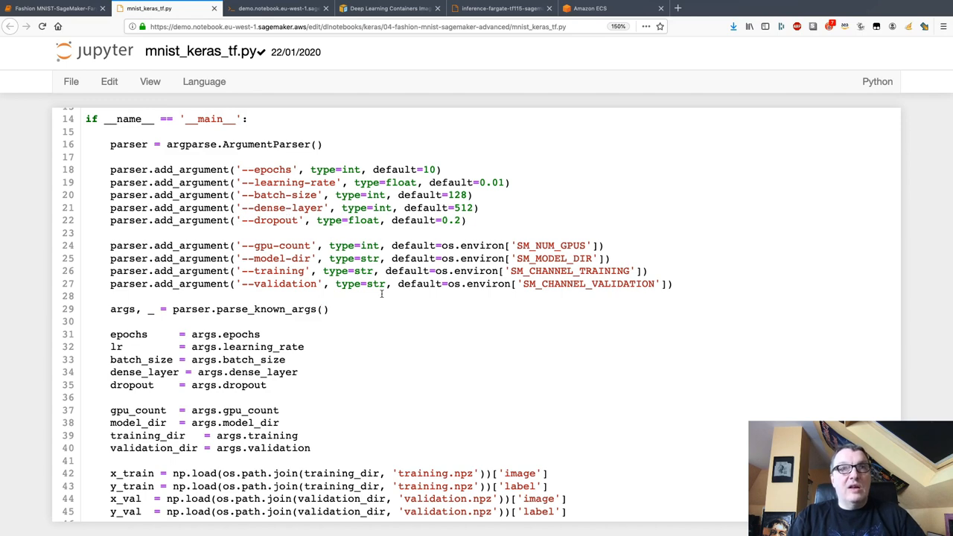
scroll(down, 3)
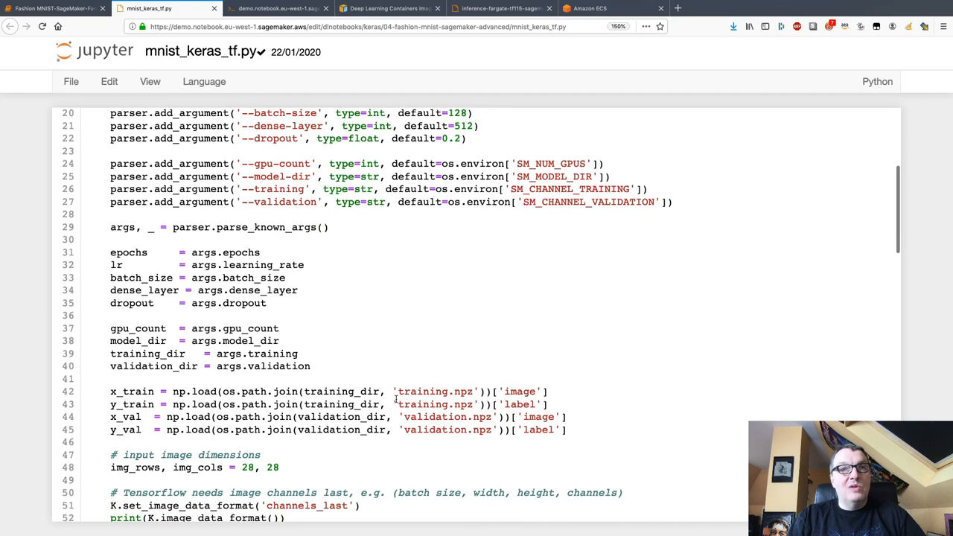
scroll(down, 3)
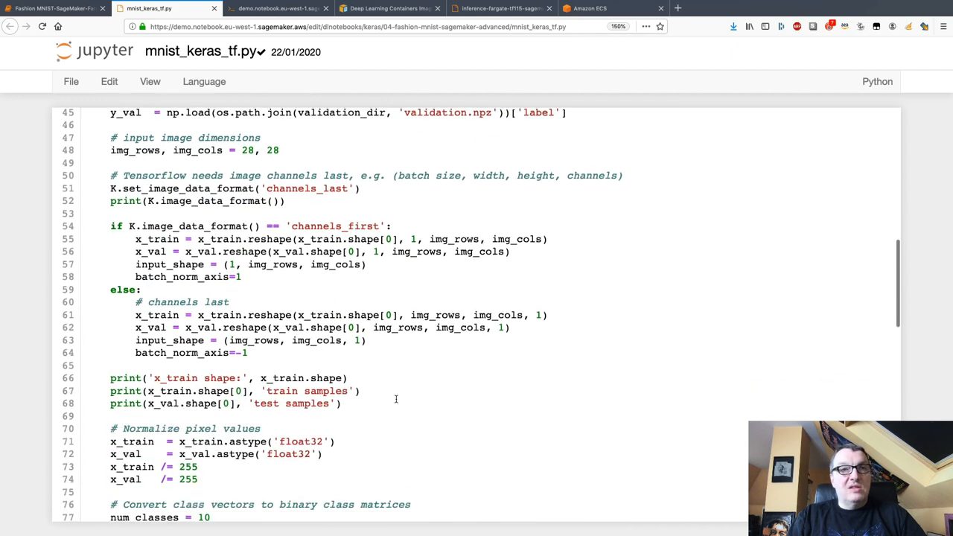
scroll(down, 3)
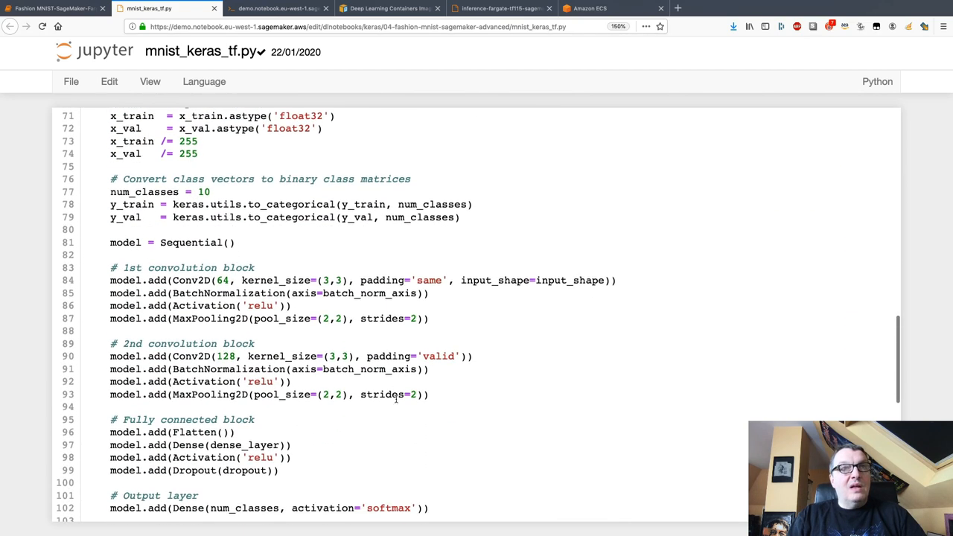
scroll(down, 3)
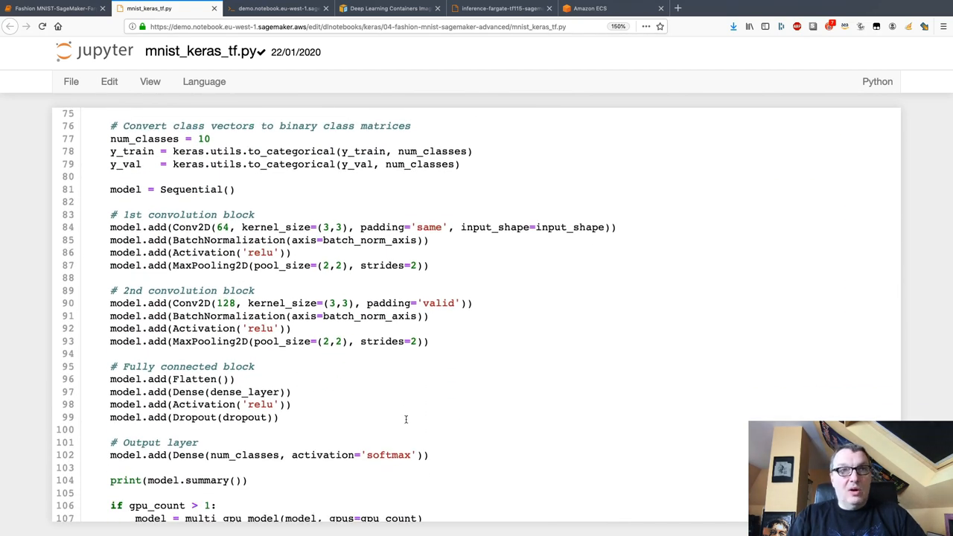
scroll(down, 3)
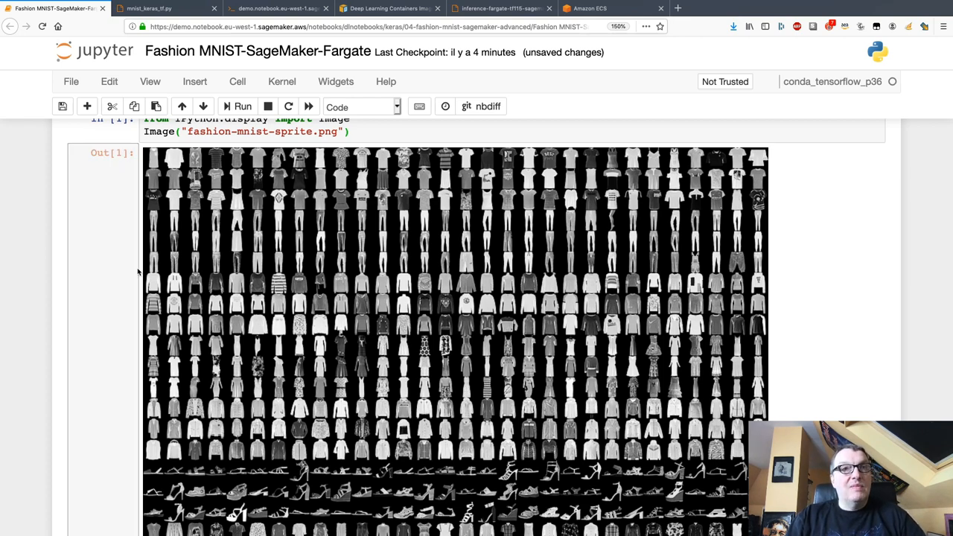
scroll(down, 3)
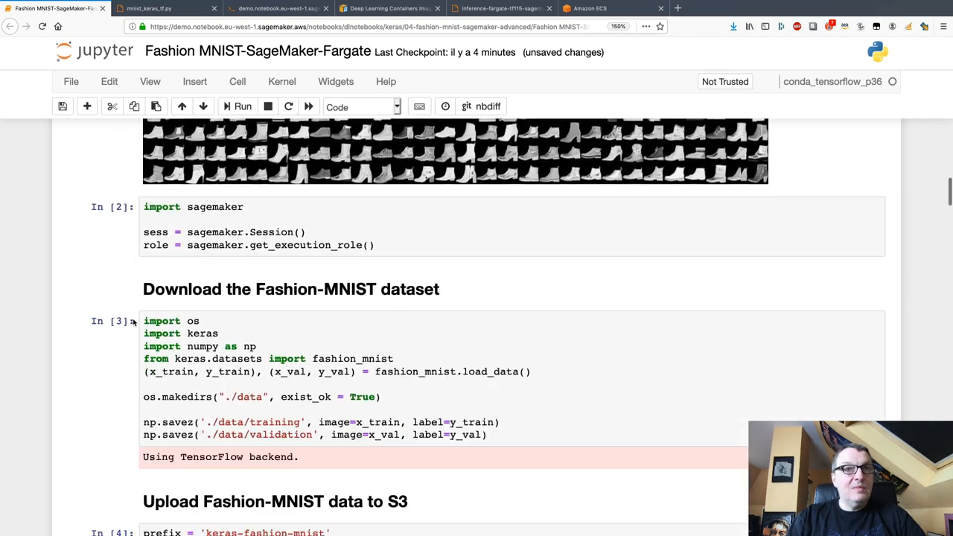
scroll(down, 3)
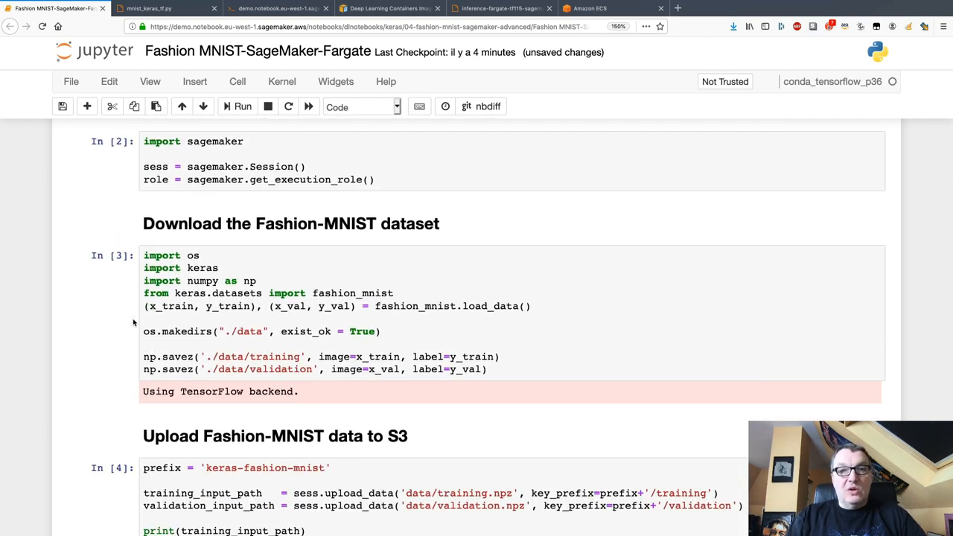
scroll(down, 3)
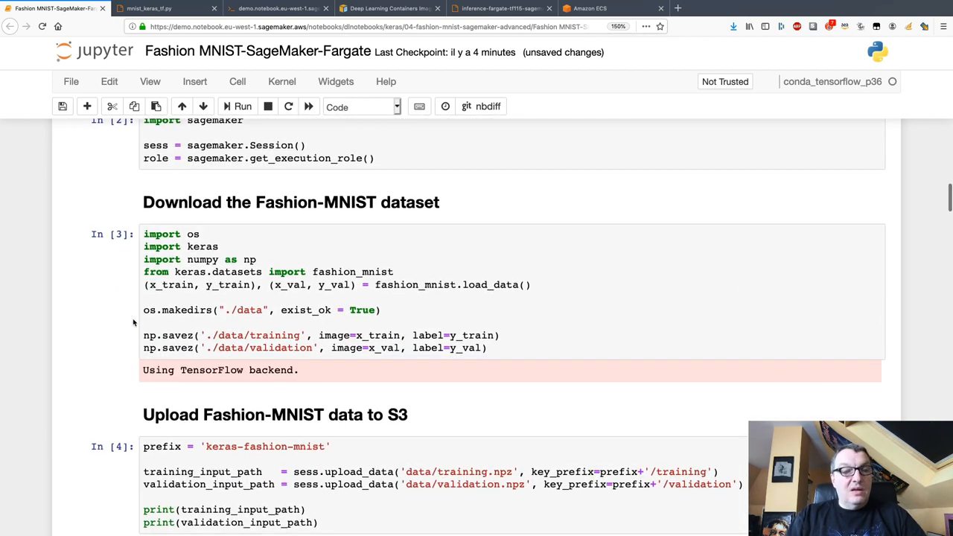
scroll(down, 3)
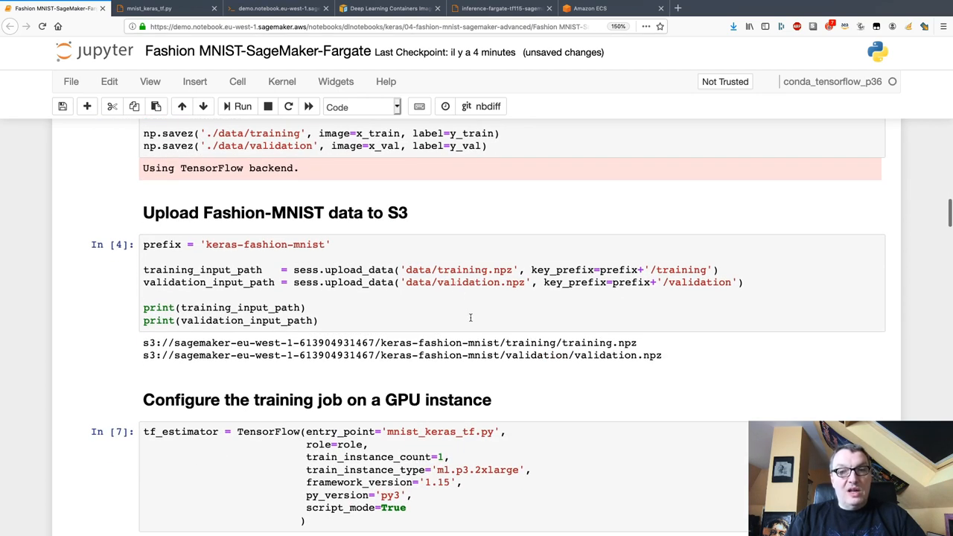
scroll(down, 3)
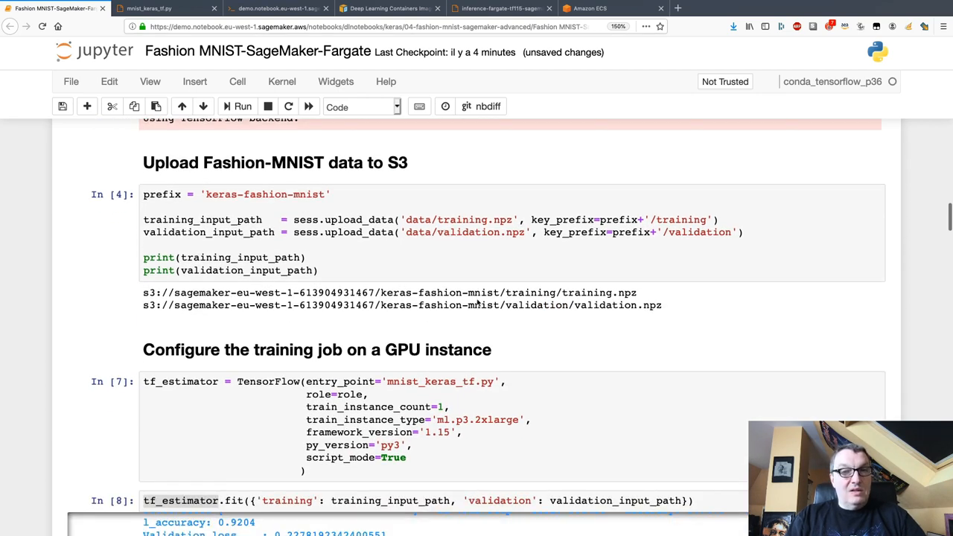
scroll(down, 3)
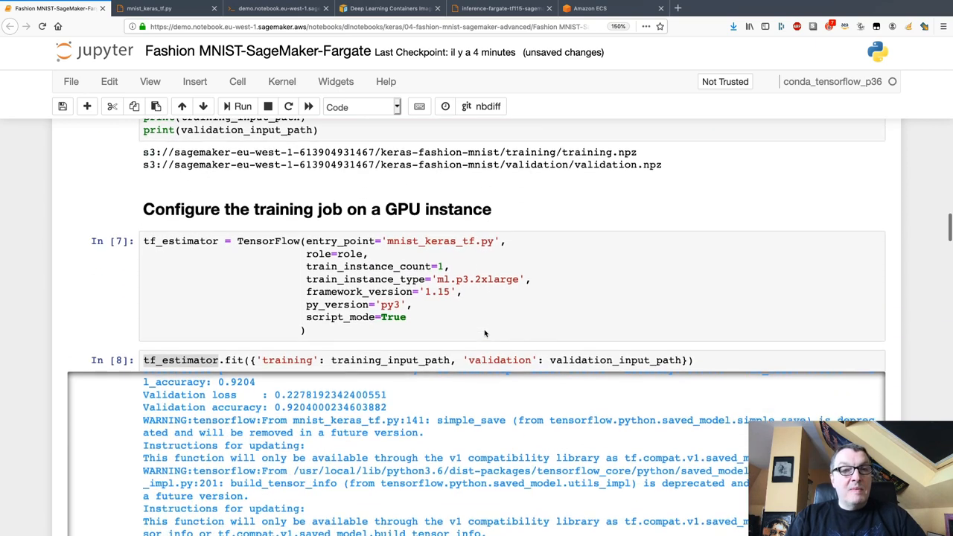
scroll(down, 3)
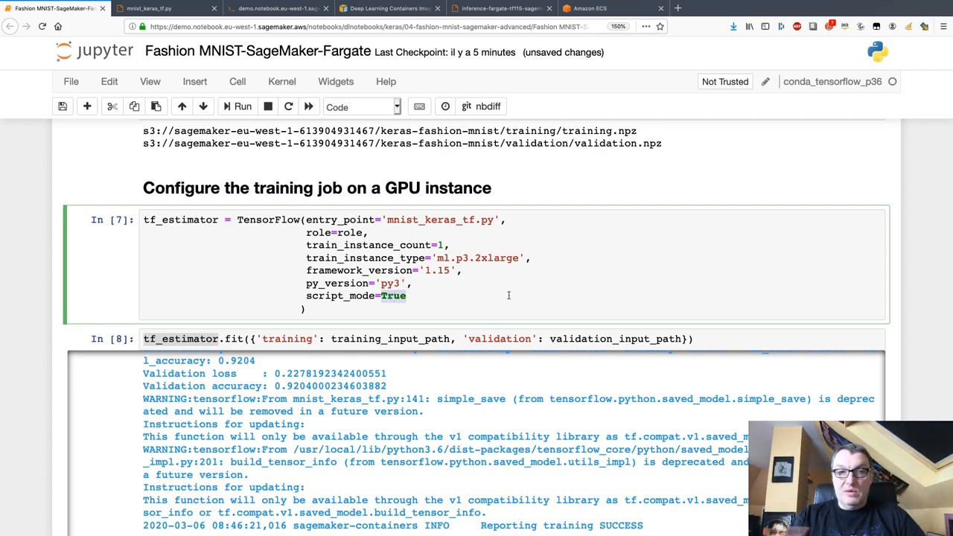
scroll(down, 3)
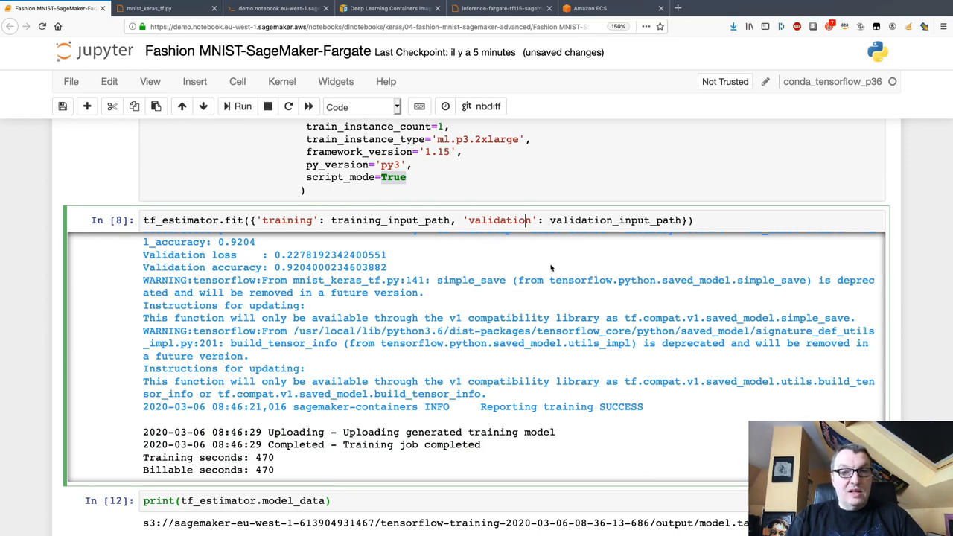
scroll(down, 3)
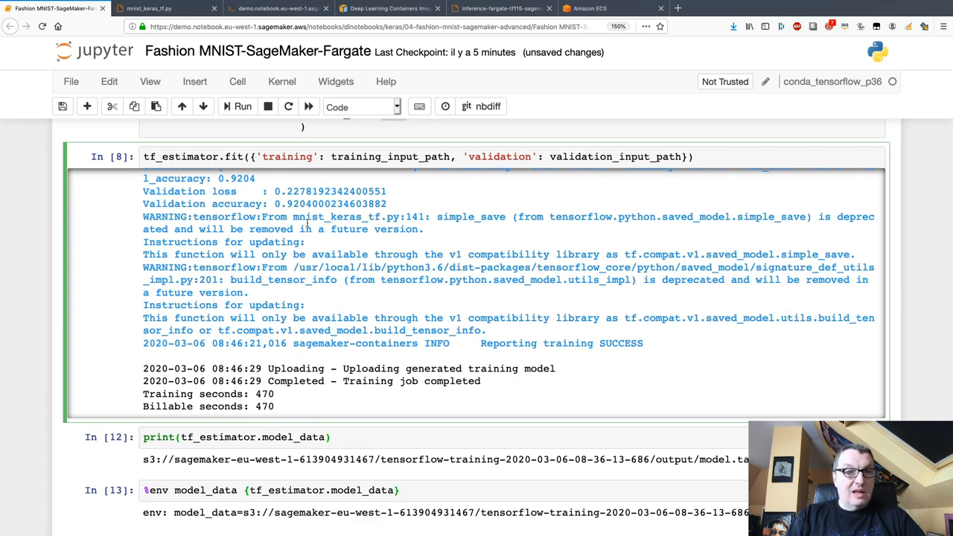
scroll(down, 3)
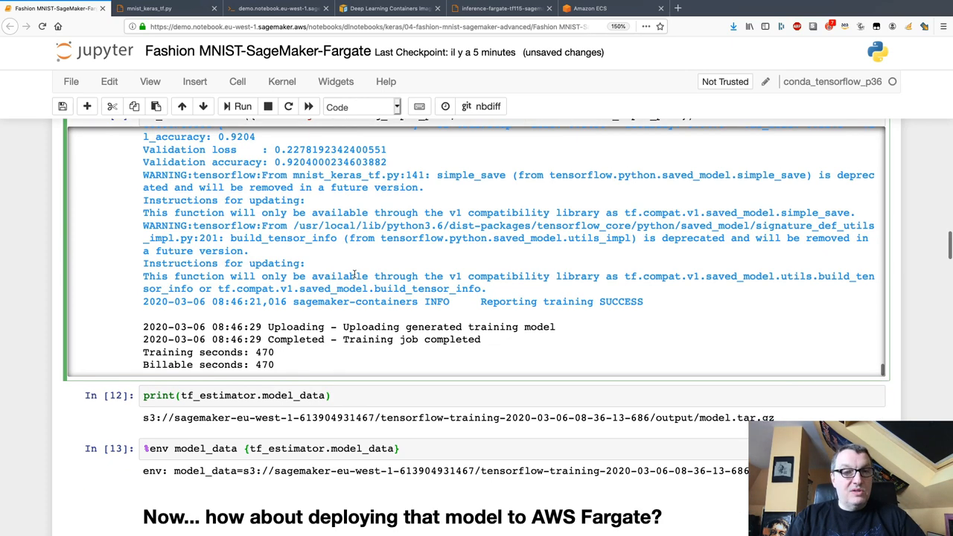
scroll(down, 3)
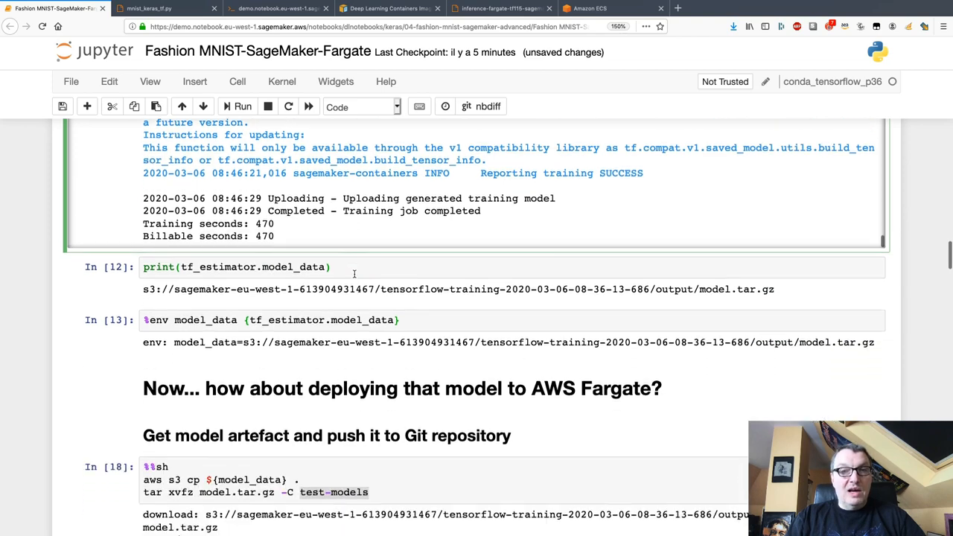
scroll(down, 3)
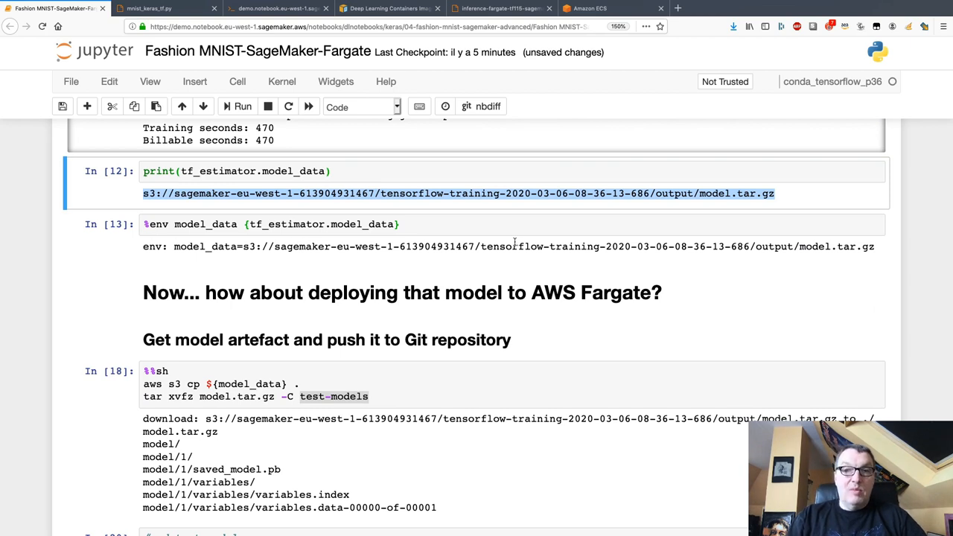
mouse_move(531, 241)
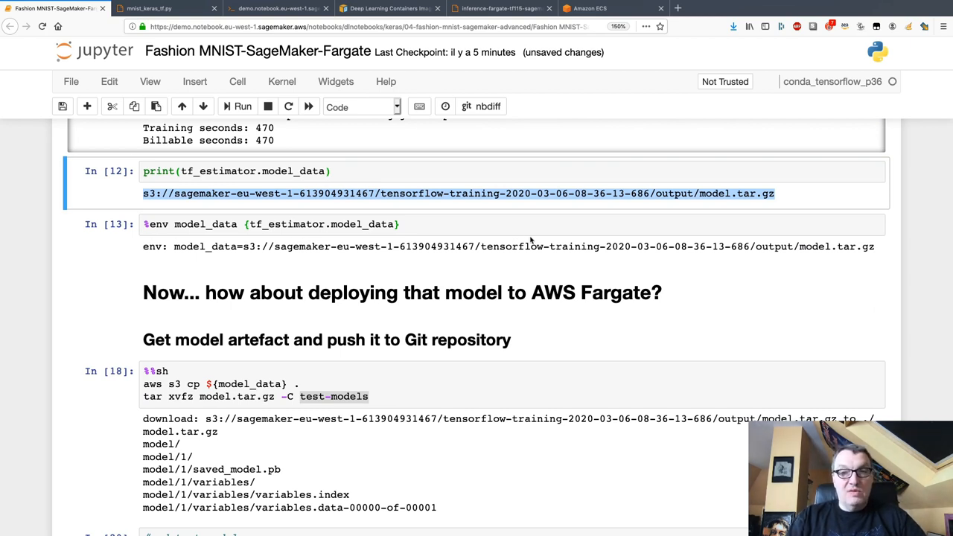
mouse_move(519, 228)
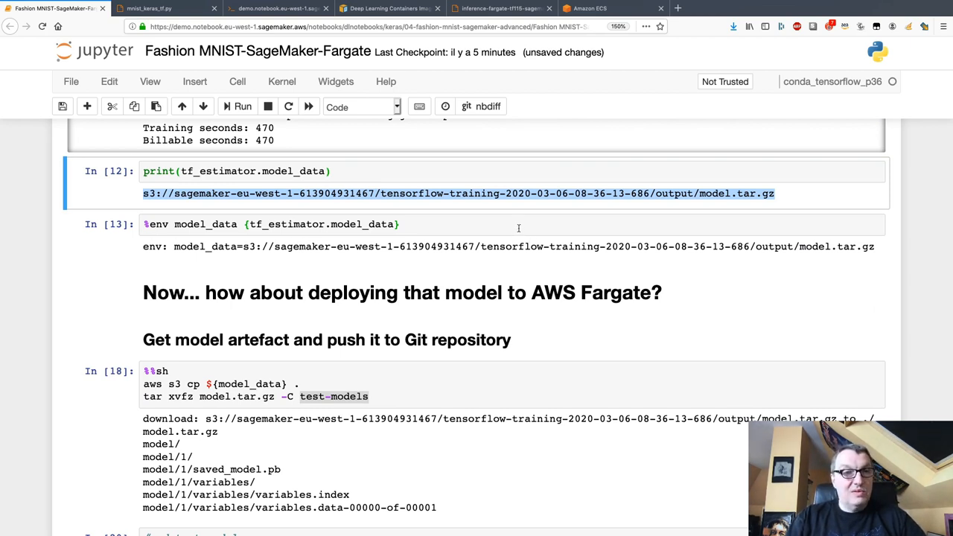
Review the model_data environment cell and the download cell, highlighting the tar xvfz extraction command
click(362, 224)
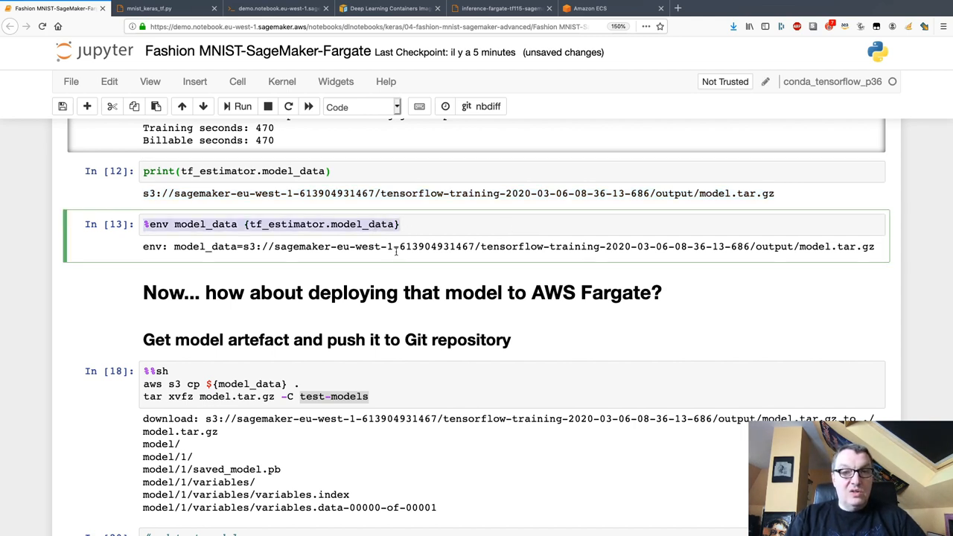
mouse_move(364, 360)
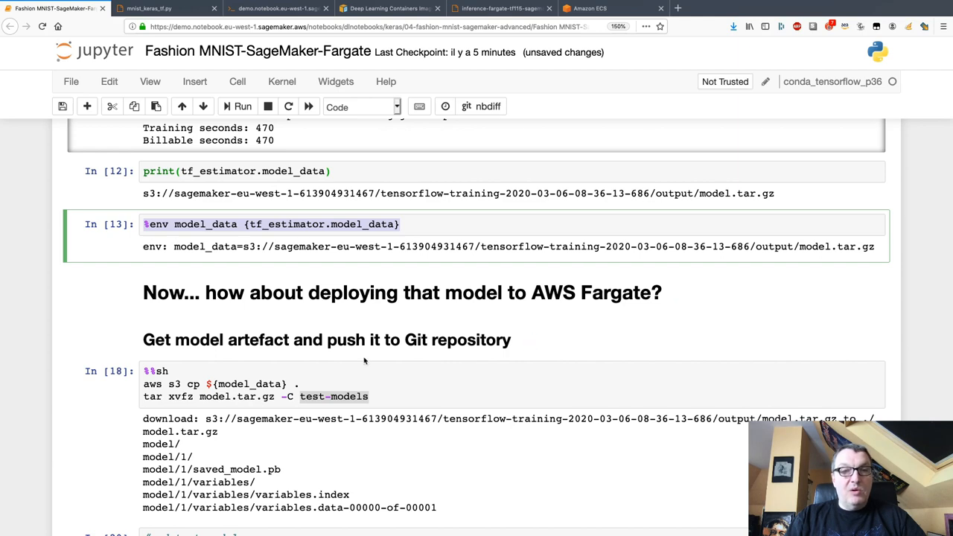
click(166, 371)
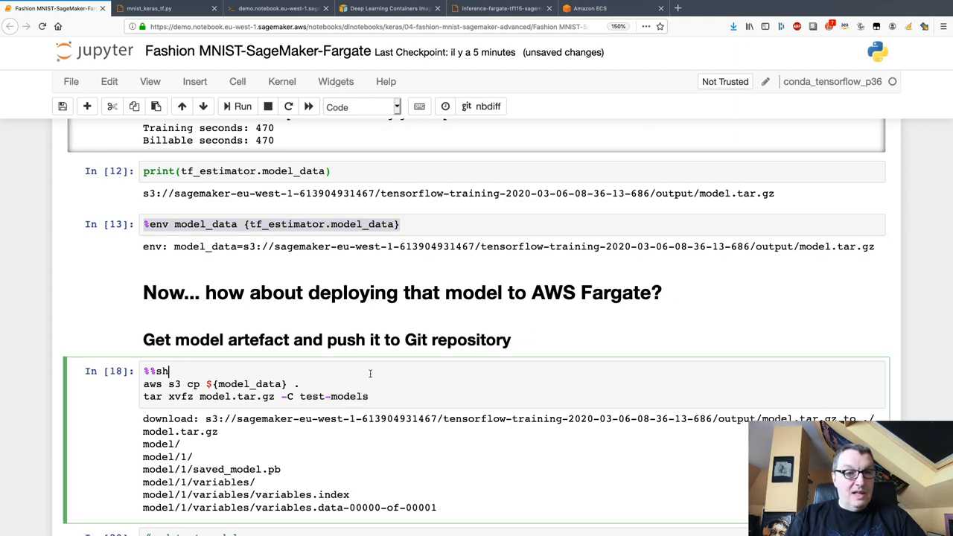
scroll(down, 3)
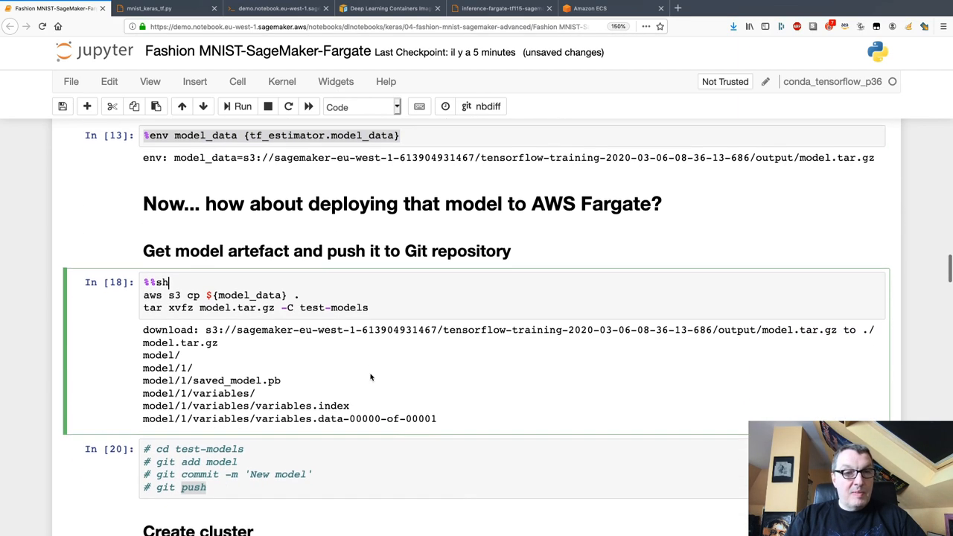
scroll(down, 3)
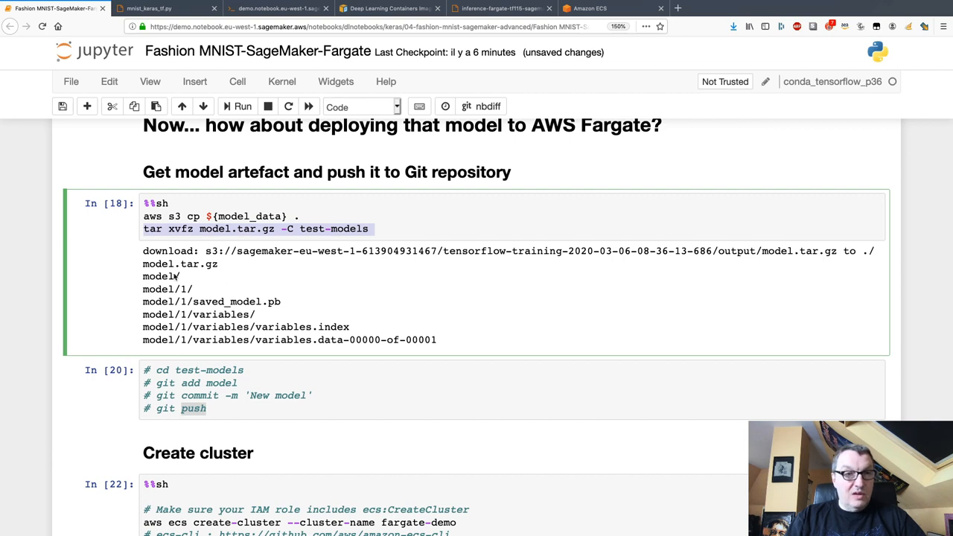
drag(143, 276, 350, 327)
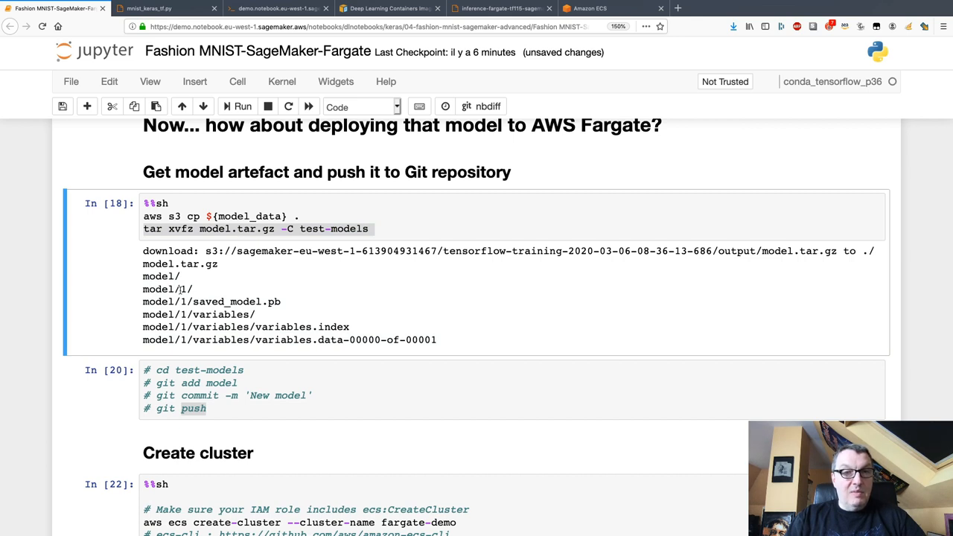
mouse_move(375, 285)
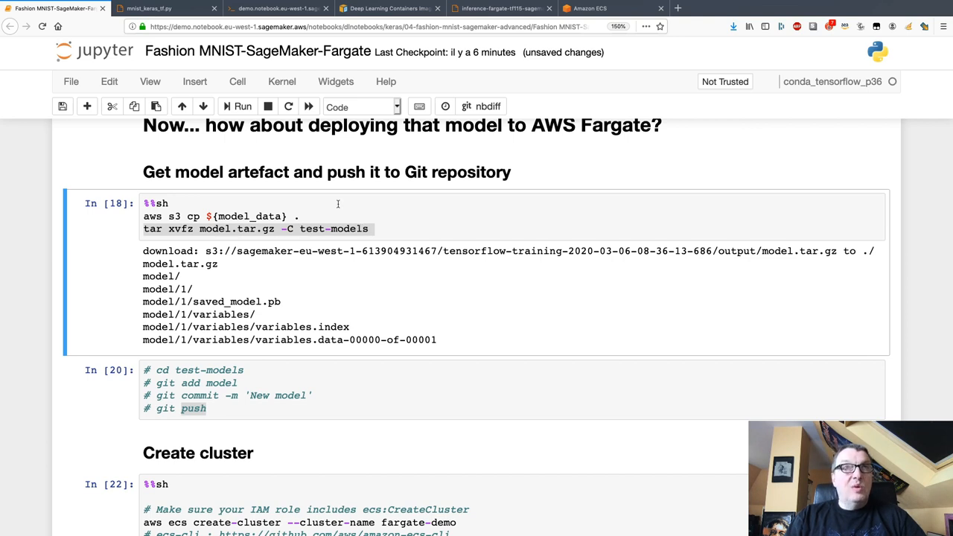
mouse_move(282, 18)
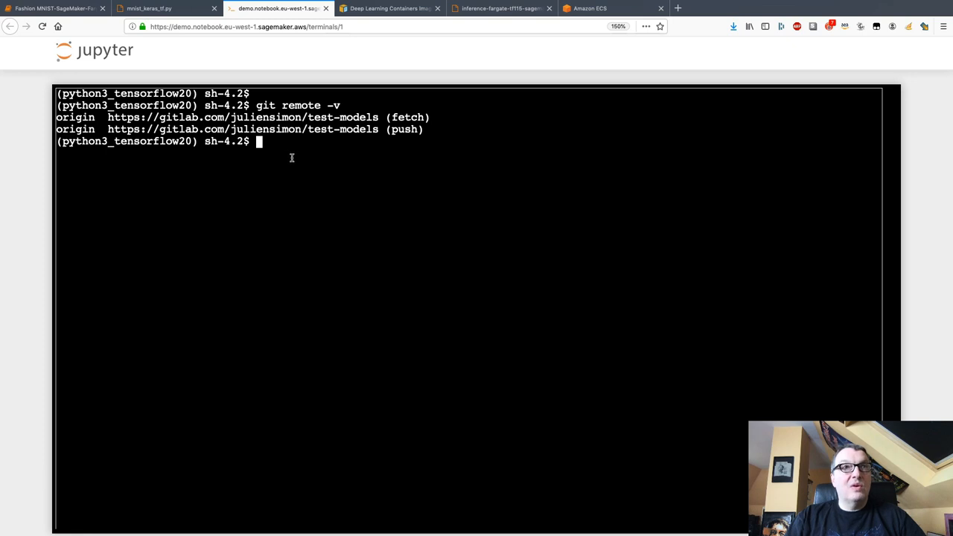
Run pwd and git log to confirm the test-models repository's 'New model' commit, then return
text(pwd)
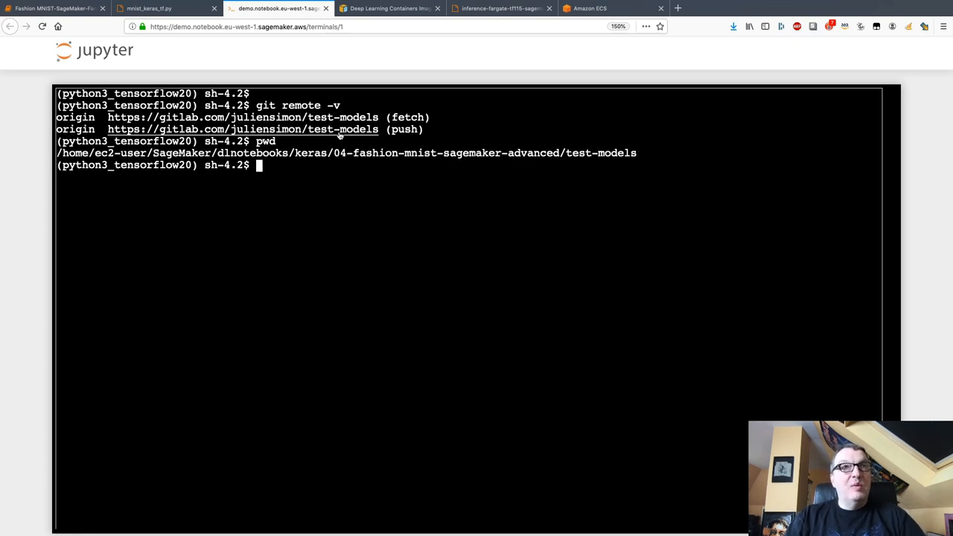
text(git log)
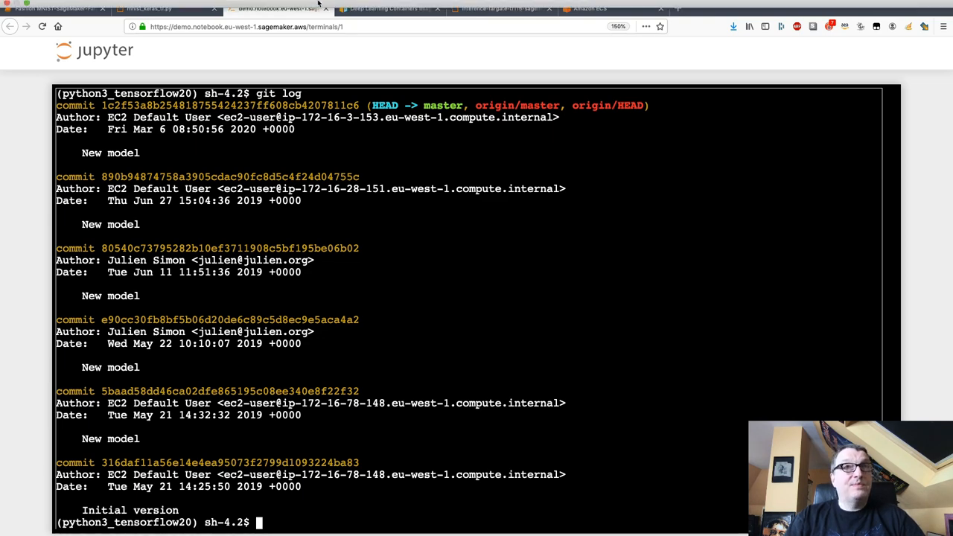
click(149, 8)
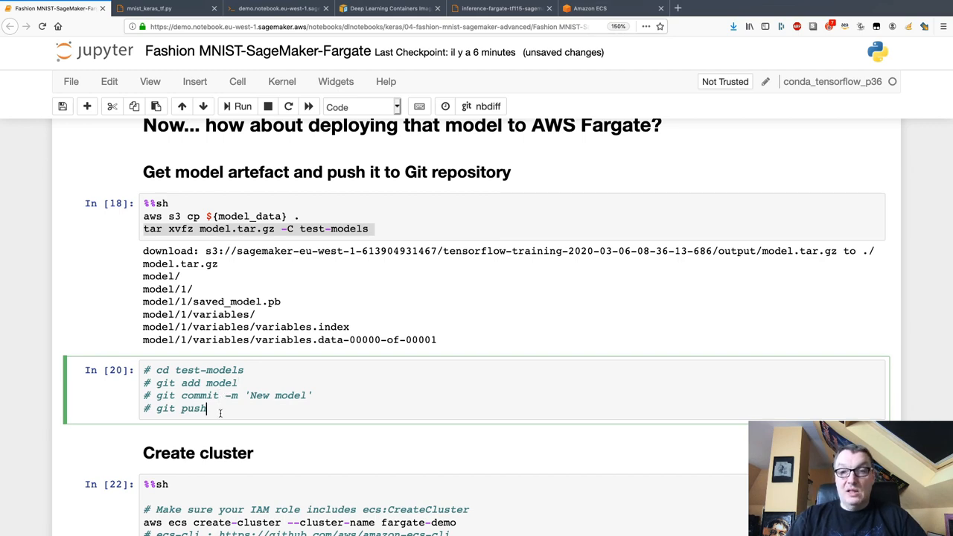
scroll(down, 3)
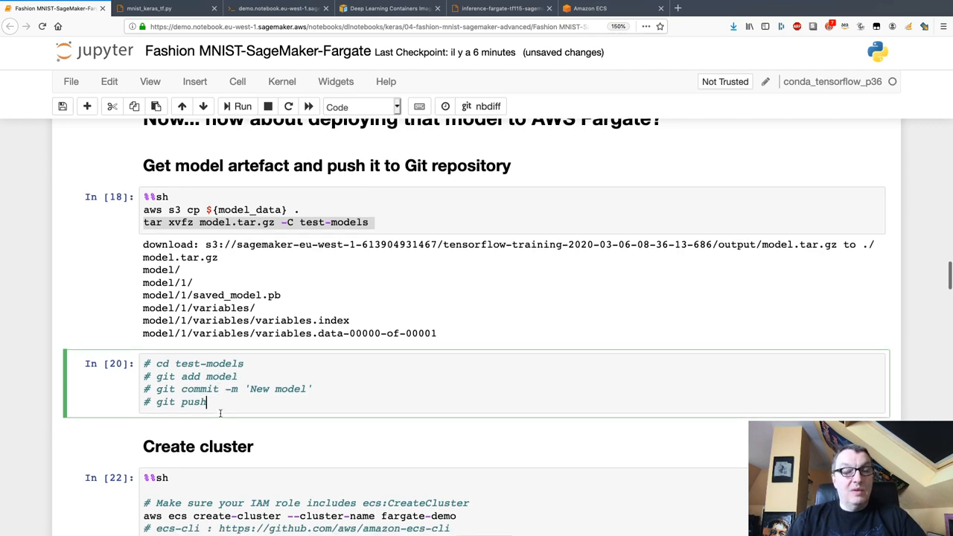
scroll(down, 3)
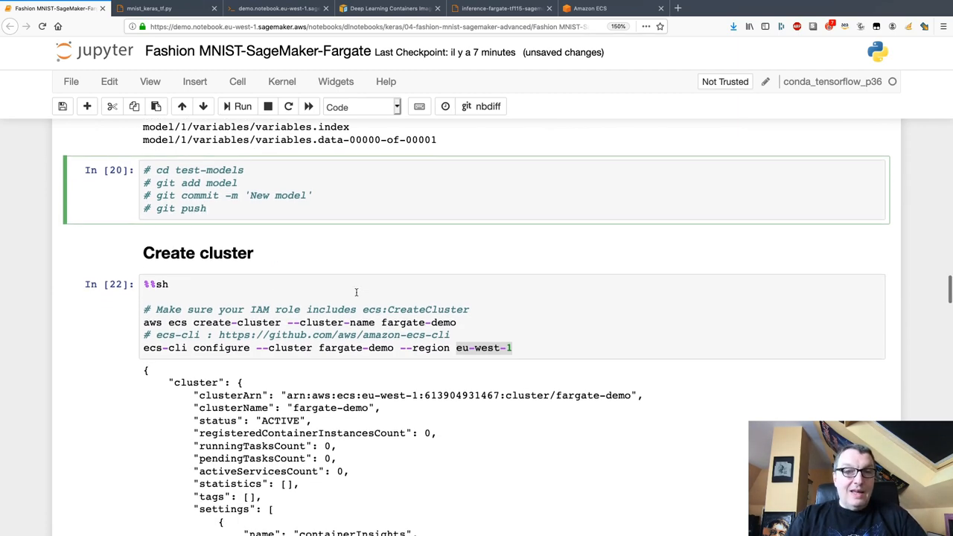
scroll(down, 3)
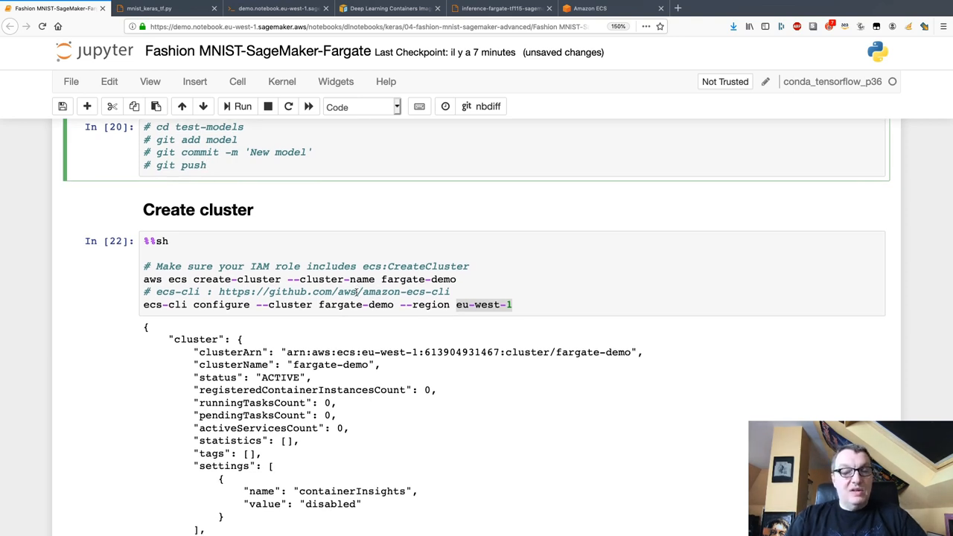
scroll(down, 3)
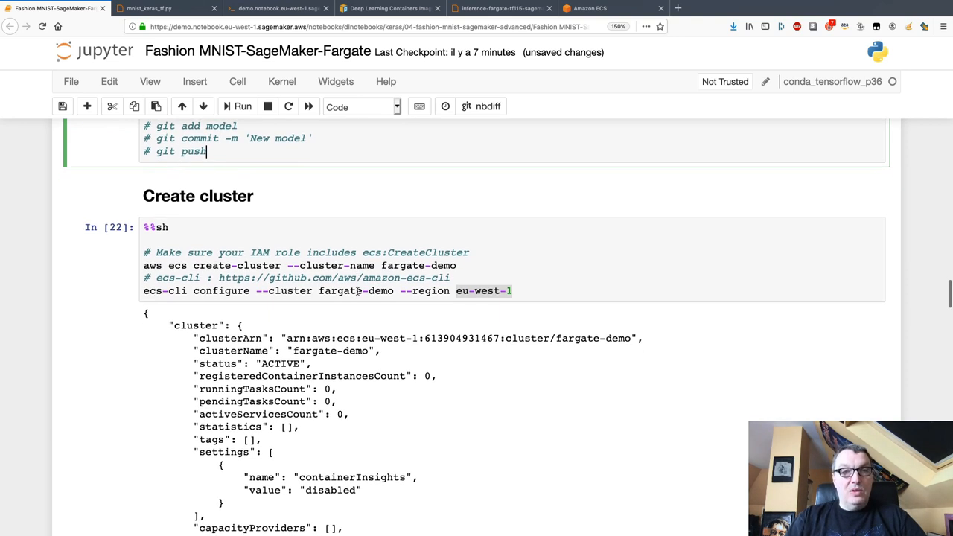
scroll(down, 3)
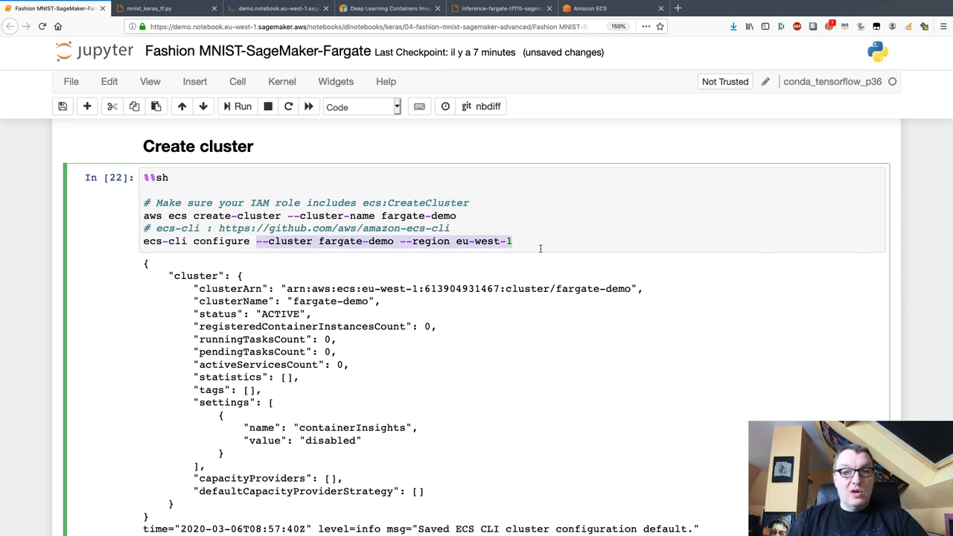
click(513, 240)
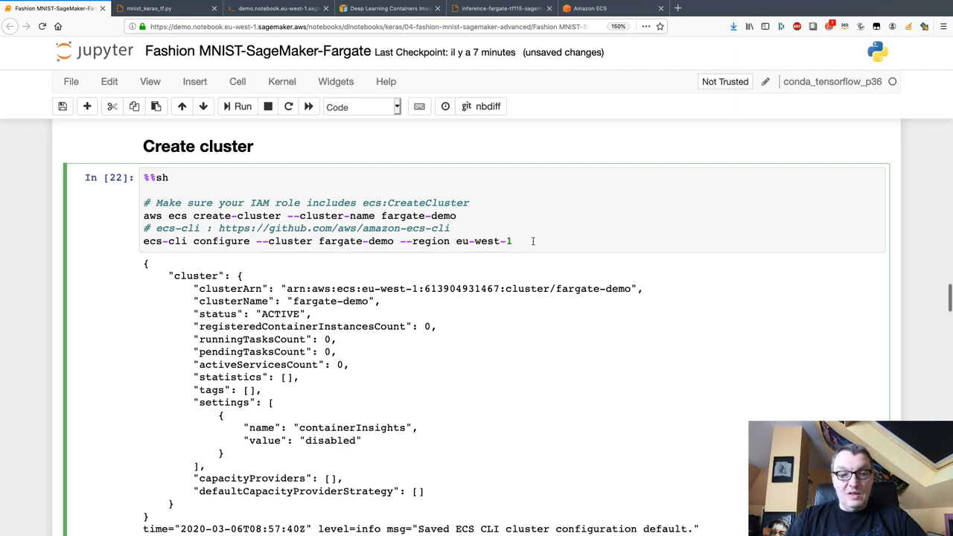
scroll(down, 3)
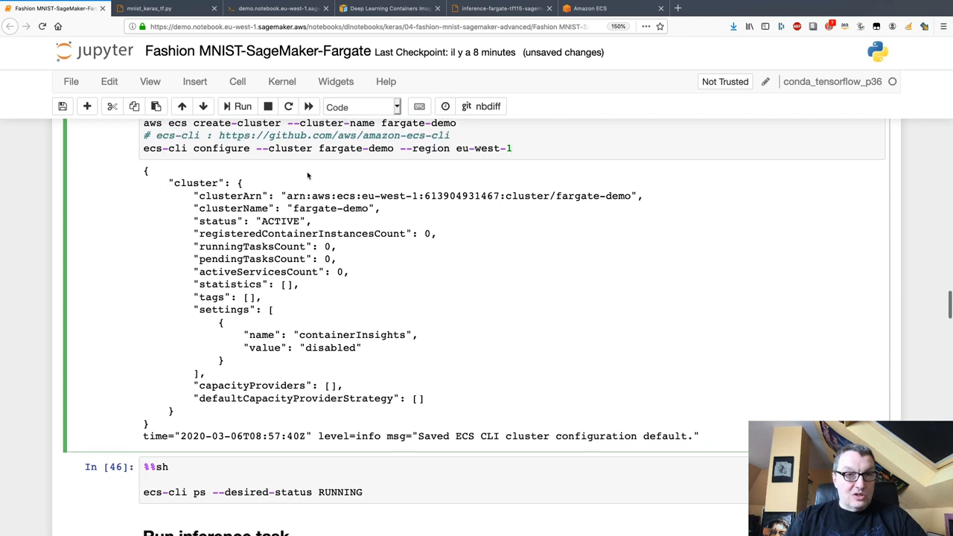
mouse_move(331, 380)
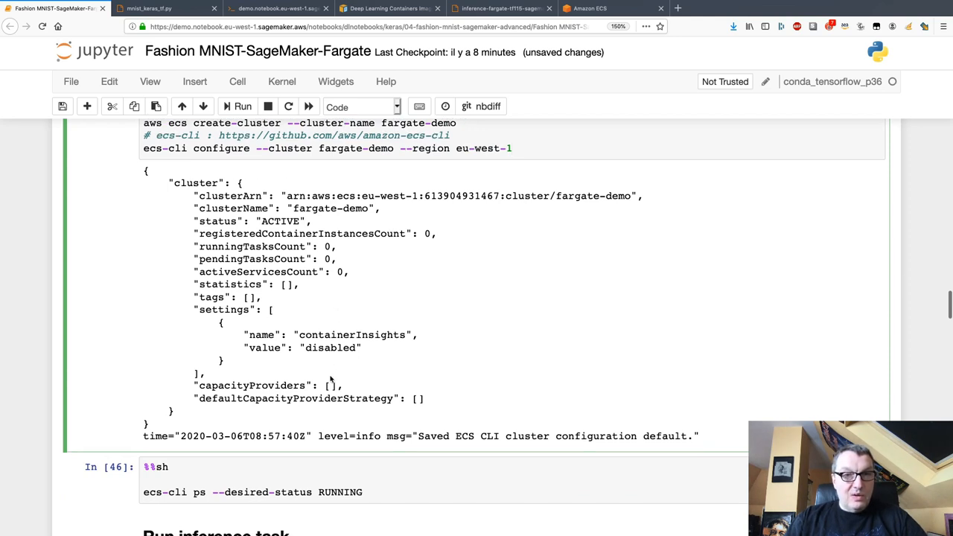
mouse_move(432, 230)
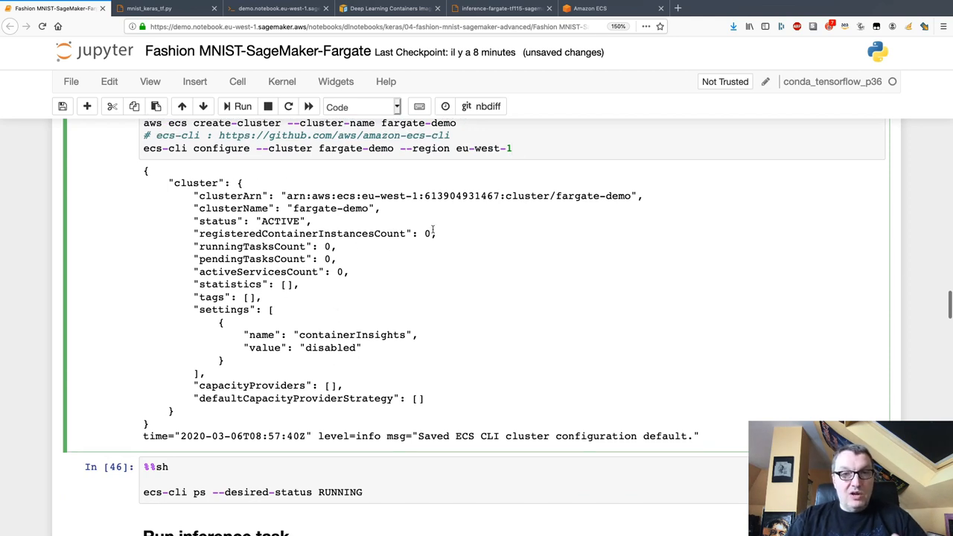
scroll(down, 3)
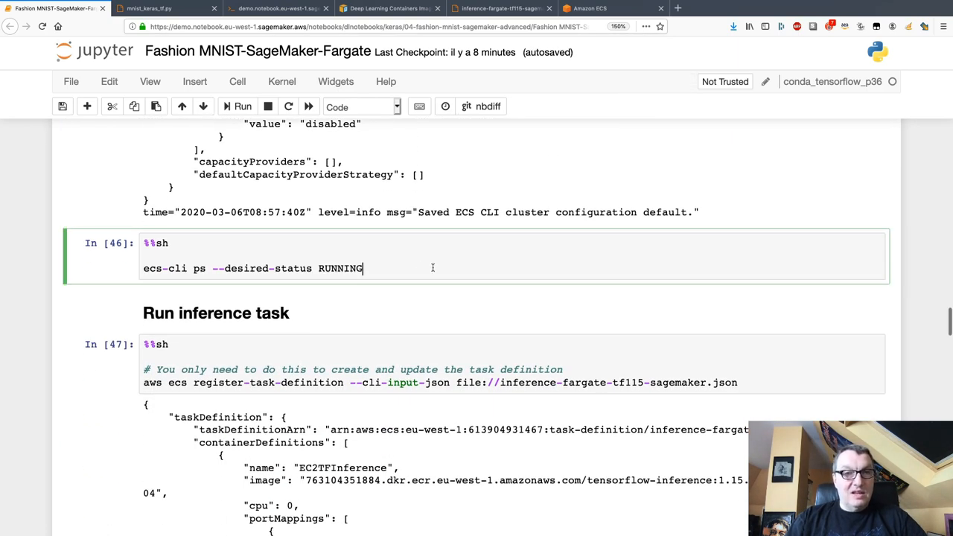
scroll(down, 3)
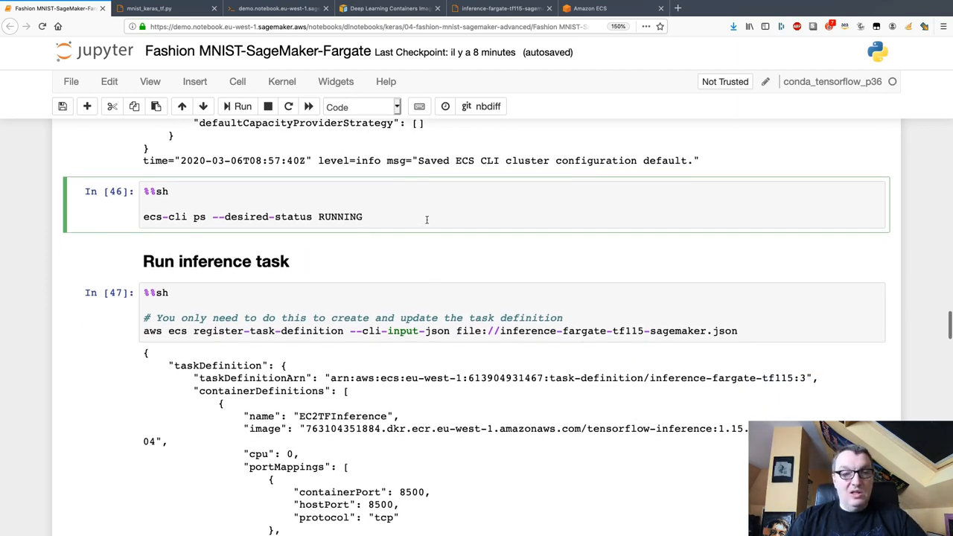
mouse_move(435, 251)
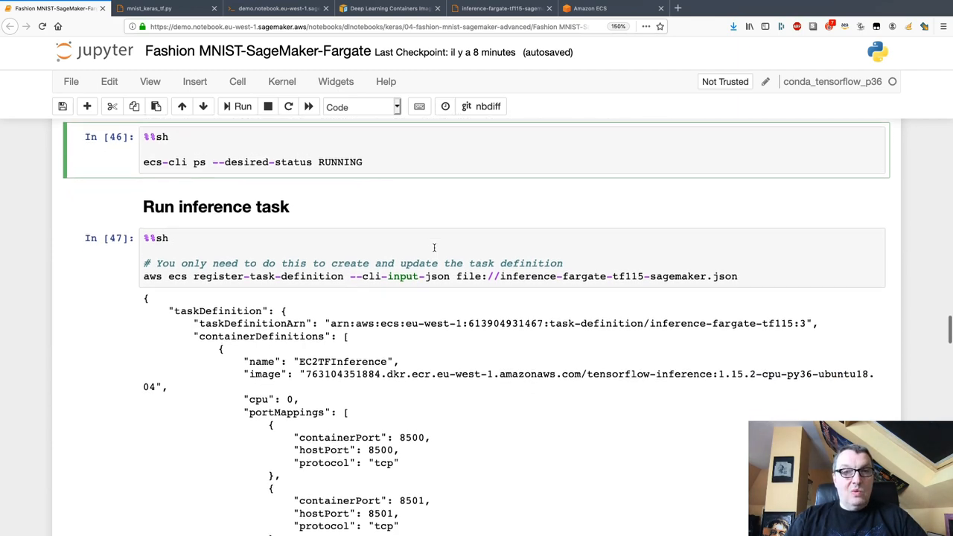
scroll(down, 3)
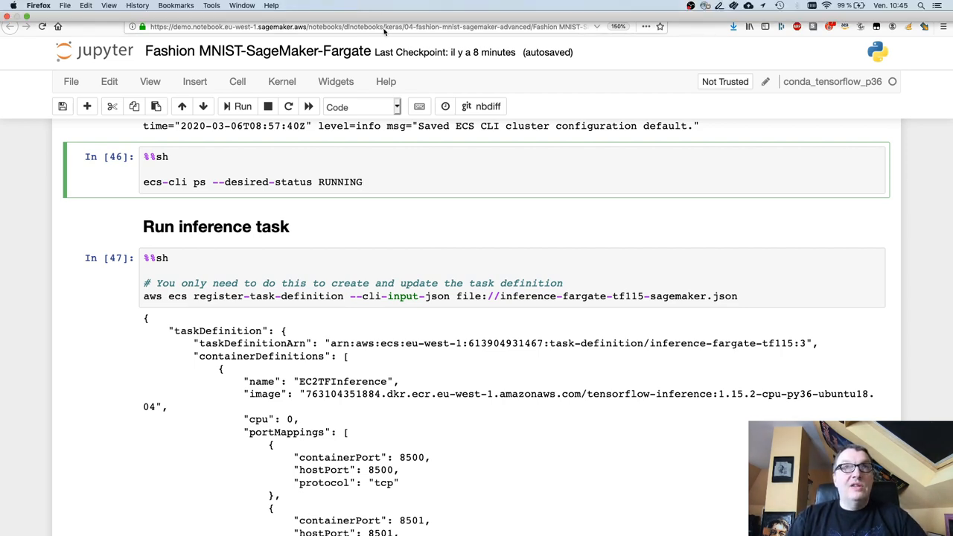
Open the Deep Learning Containers Images page and scroll to the General Framework Containers table
click(387, 8)
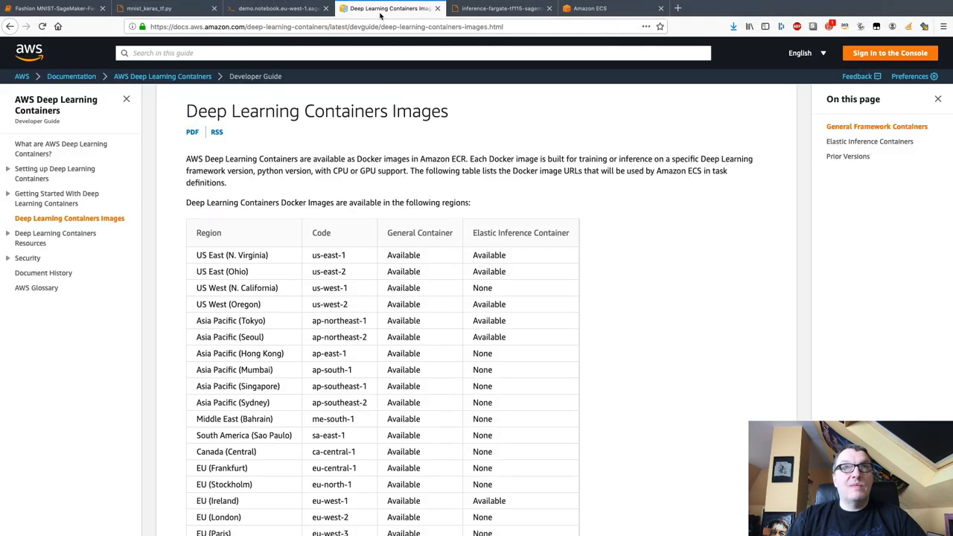
mouse_move(376, 159)
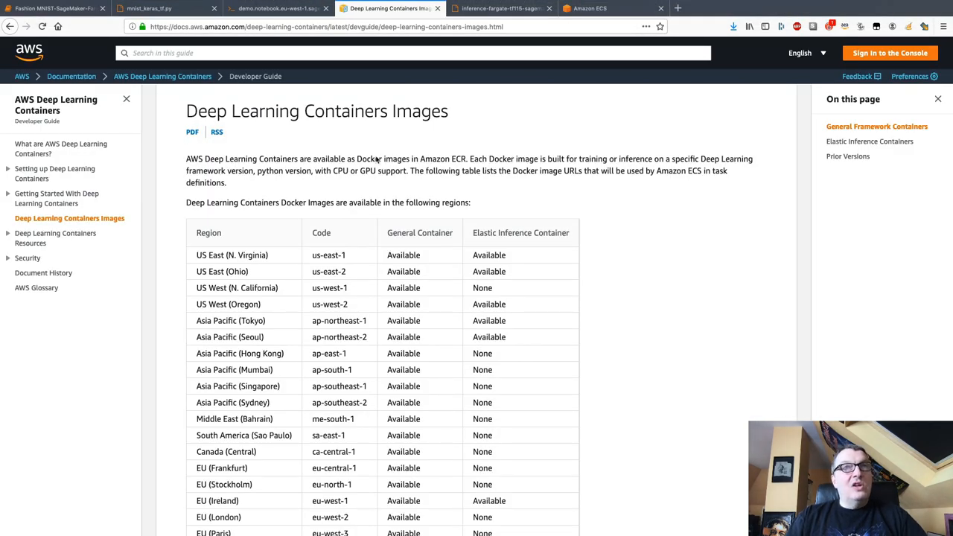
mouse_move(607, 370)
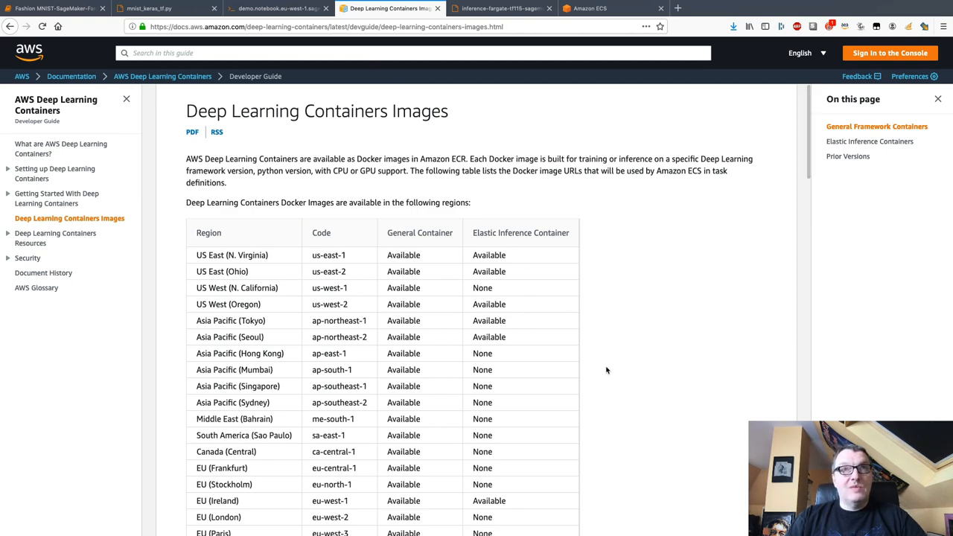
scroll(down, 3)
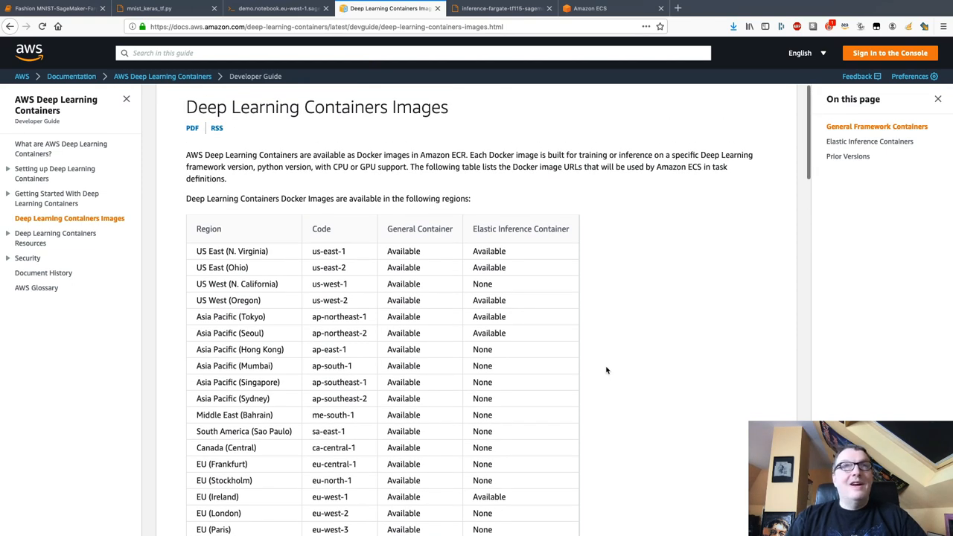
scroll(down, 3)
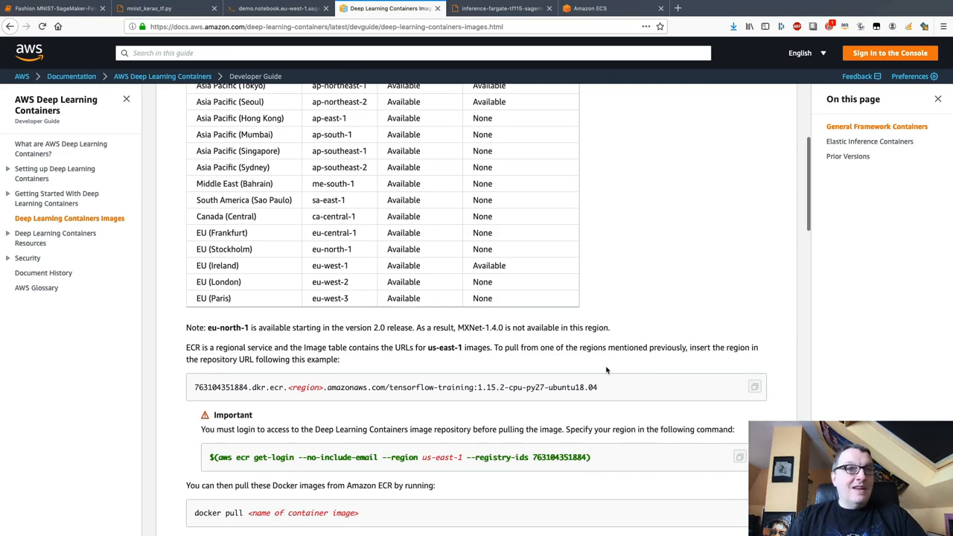
scroll(down, 3)
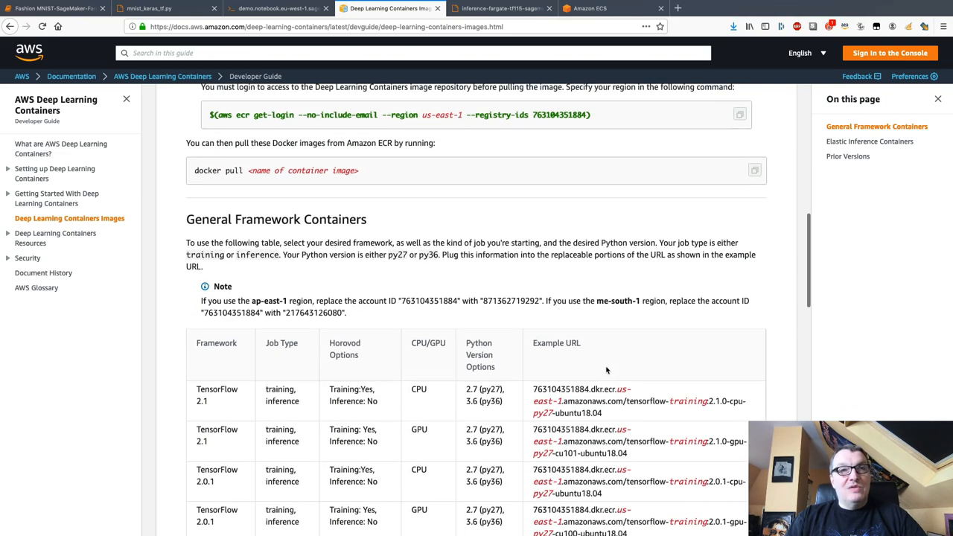
scroll(down, 3)
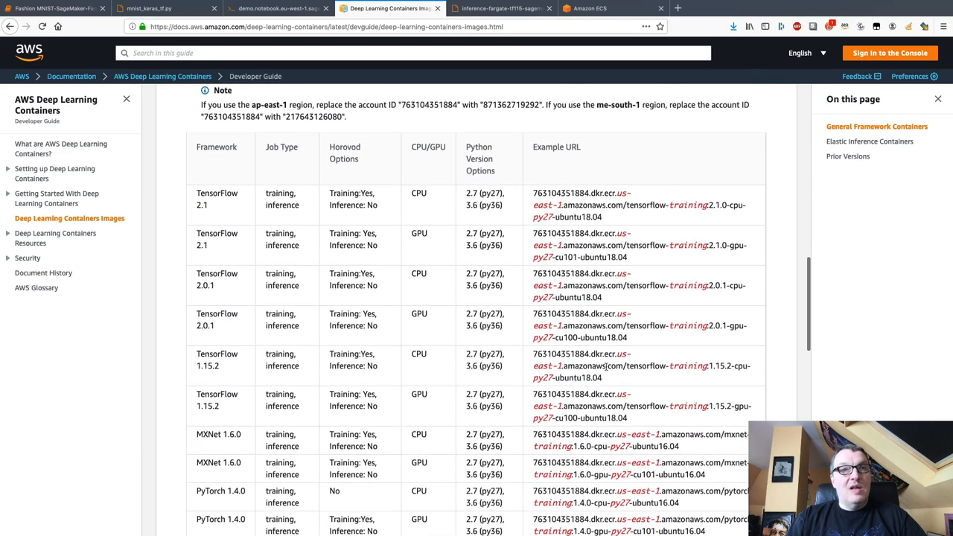
scroll(down, 3)
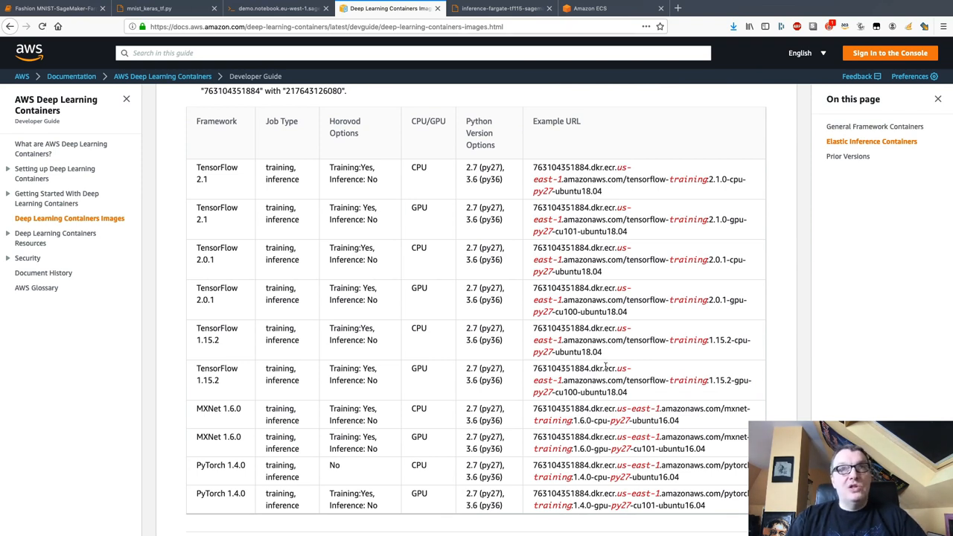
mouse_move(699, 316)
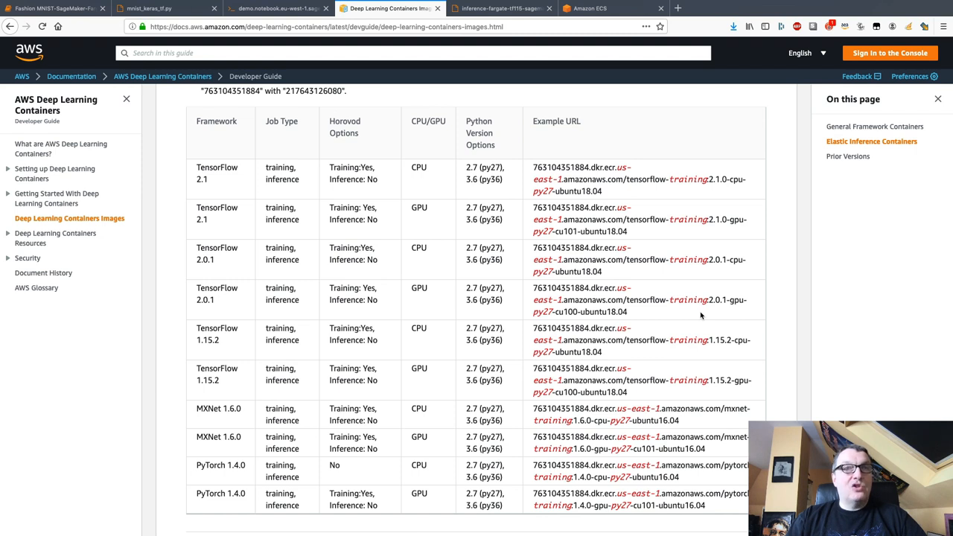
mouse_move(195, 392)
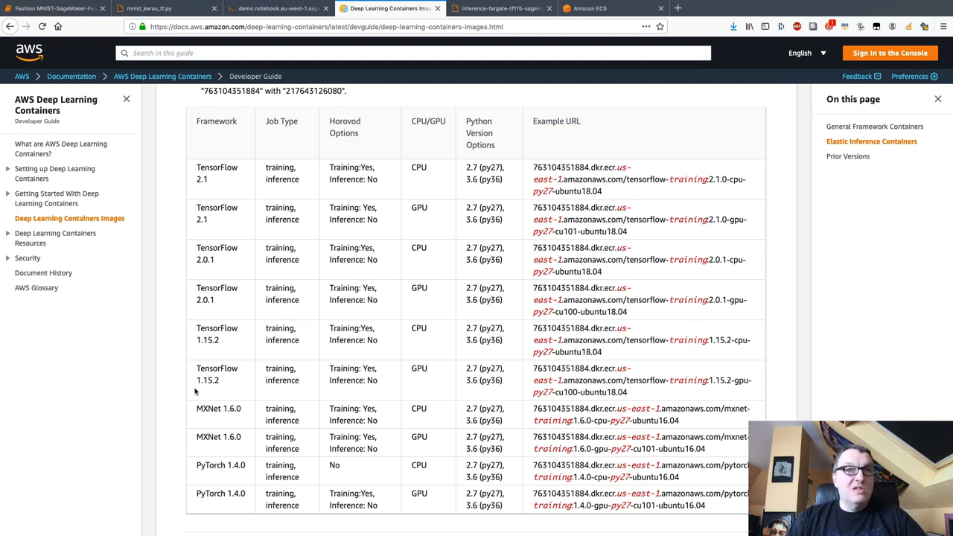
double_click(206, 328)
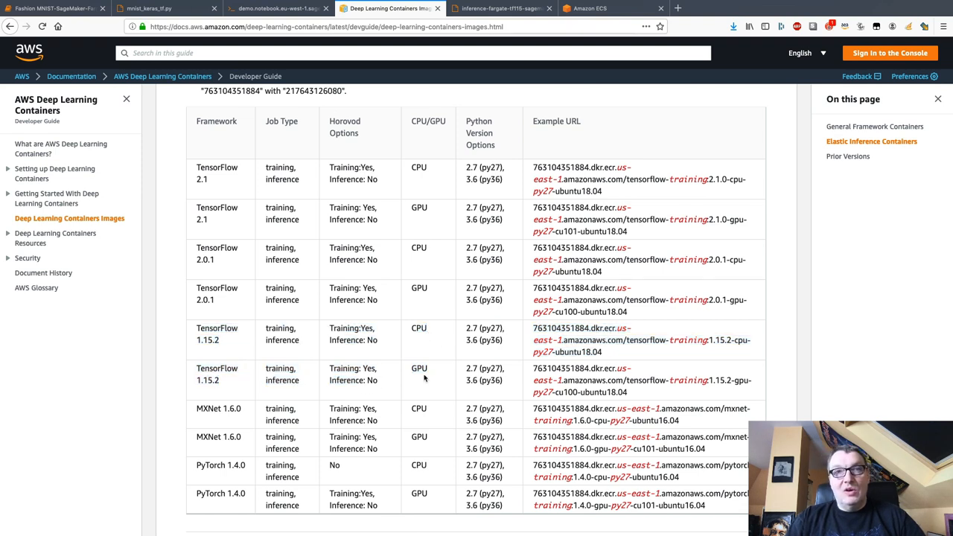
double_click(419, 328)
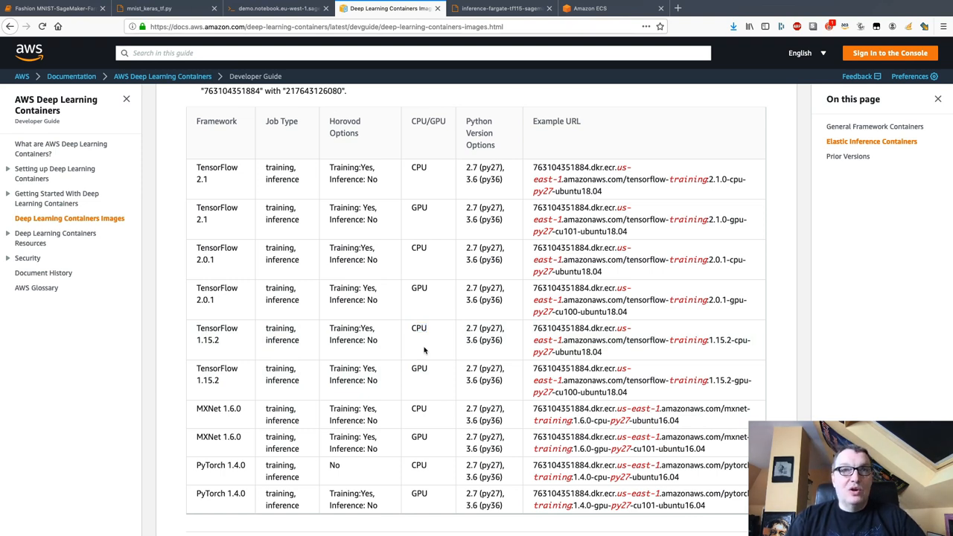
mouse_move(338, 335)
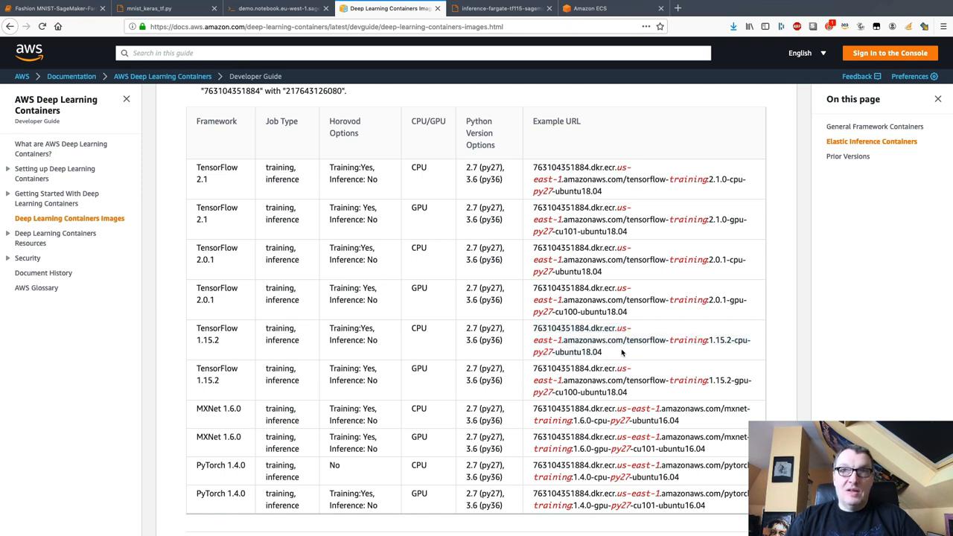
double_click(574, 327)
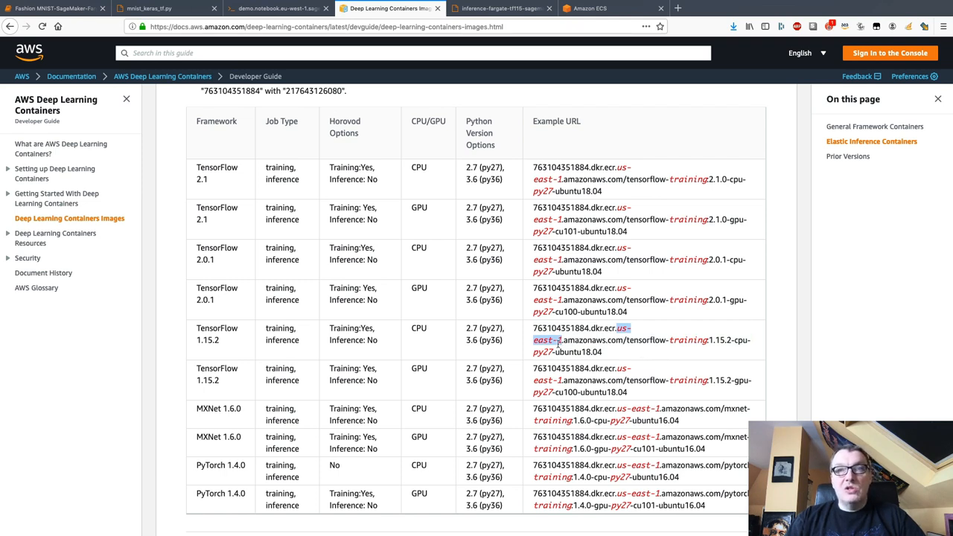
mouse_move(678, 350)
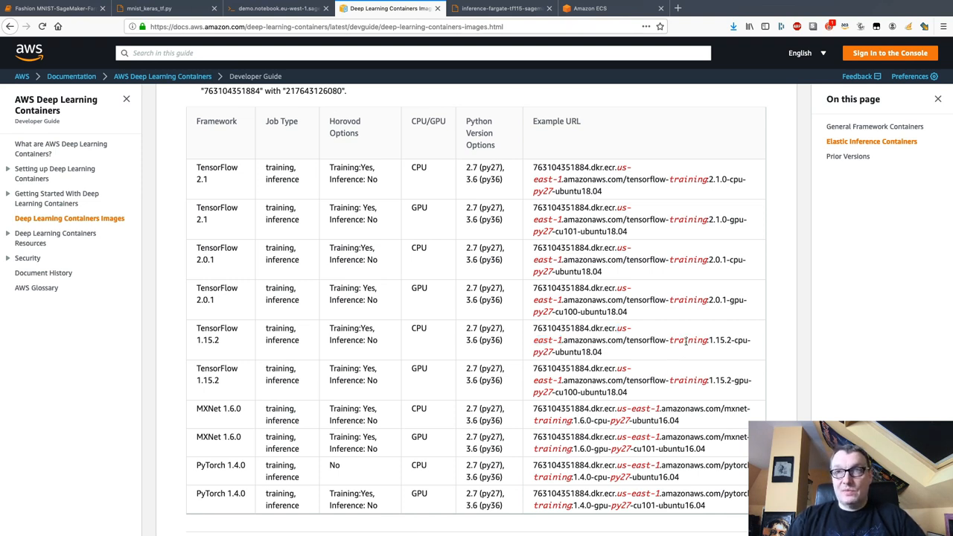
double_click(689, 340)
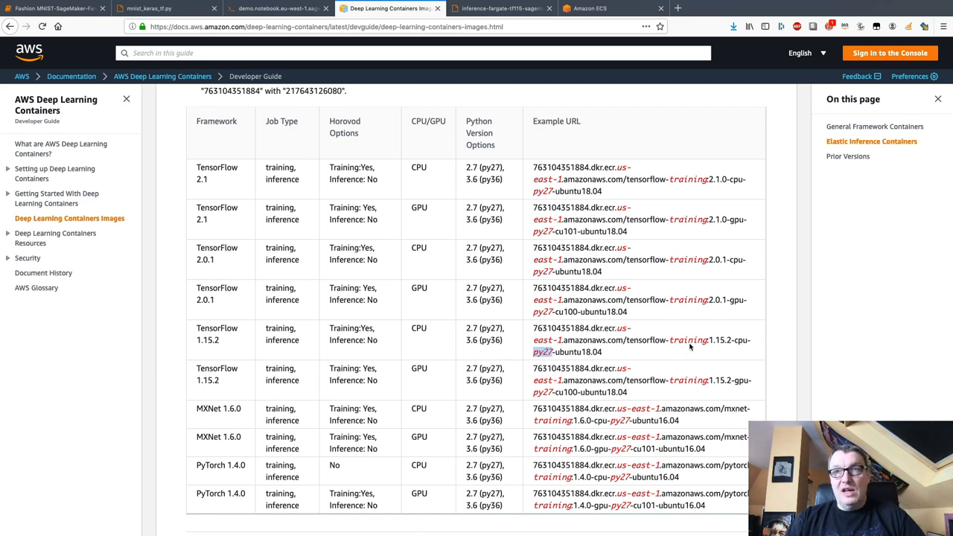
mouse_move(647, 353)
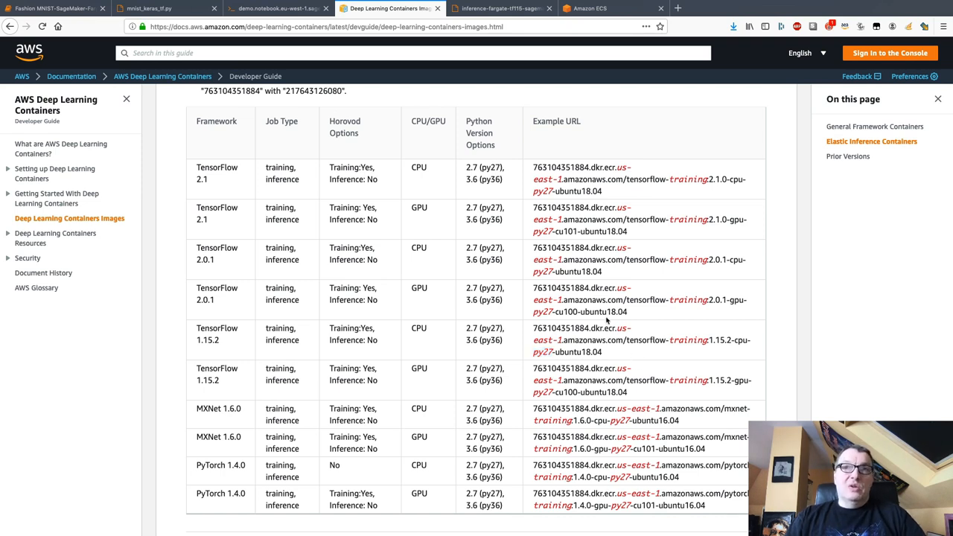
mouse_move(473, 341)
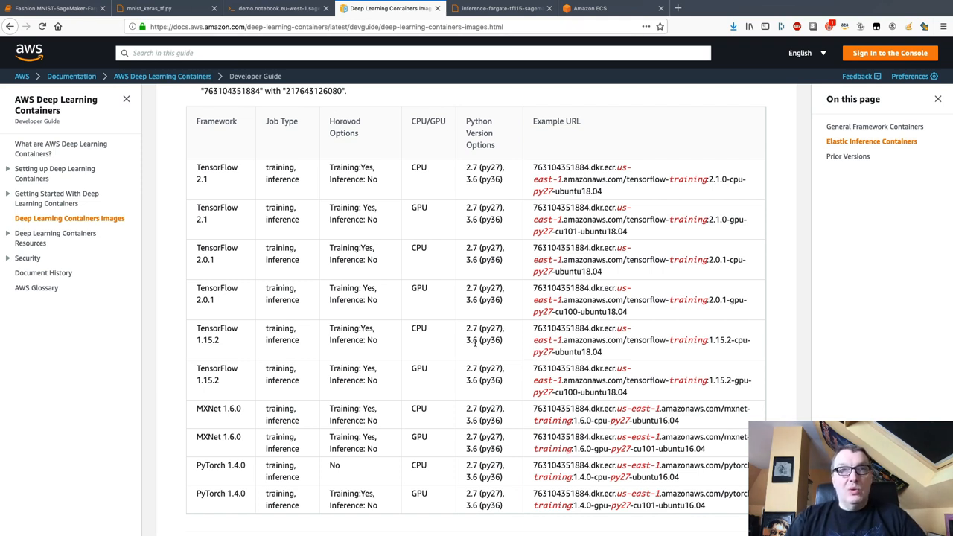
click(499, 8)
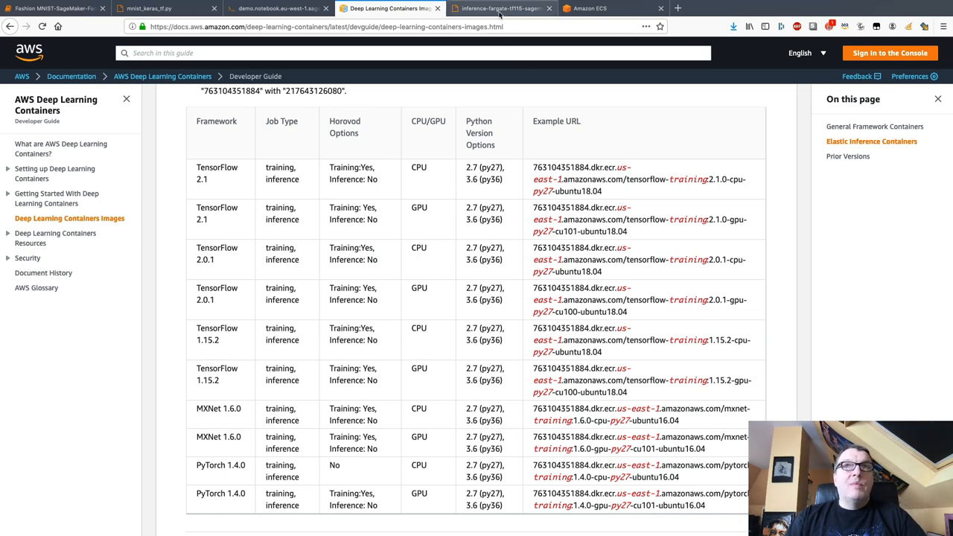
Review the task definition's eu-west-1 image URL and its 8192 memory value
click(499, 8)
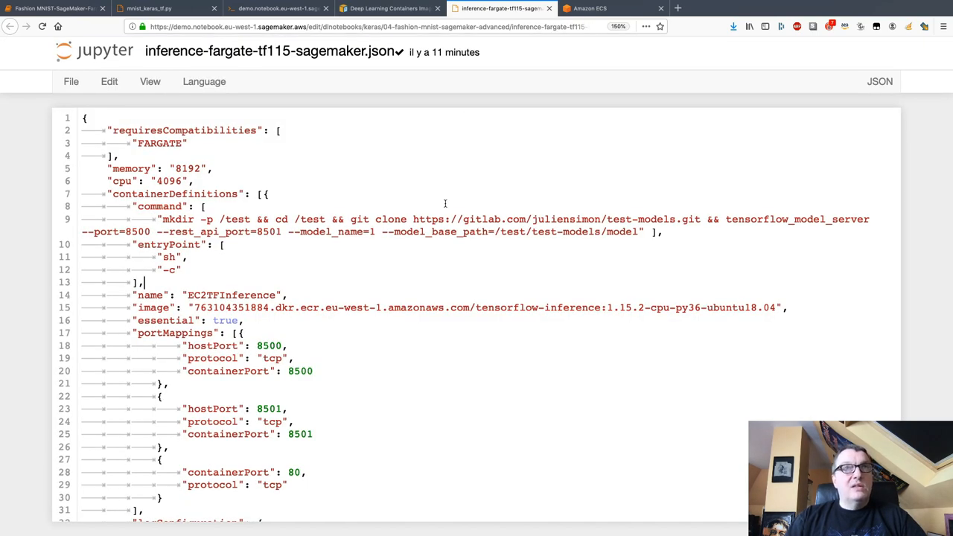
mouse_move(456, 163)
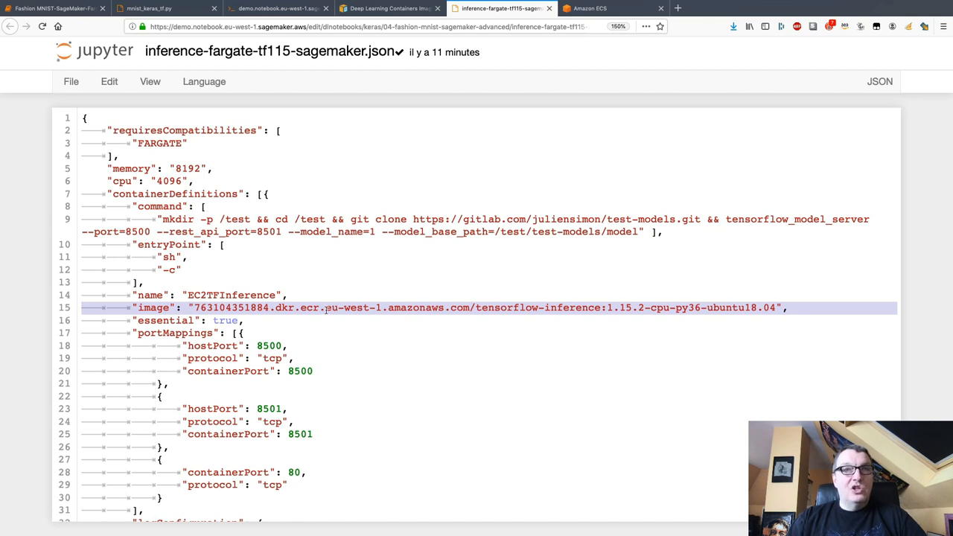
double_click(351, 307)
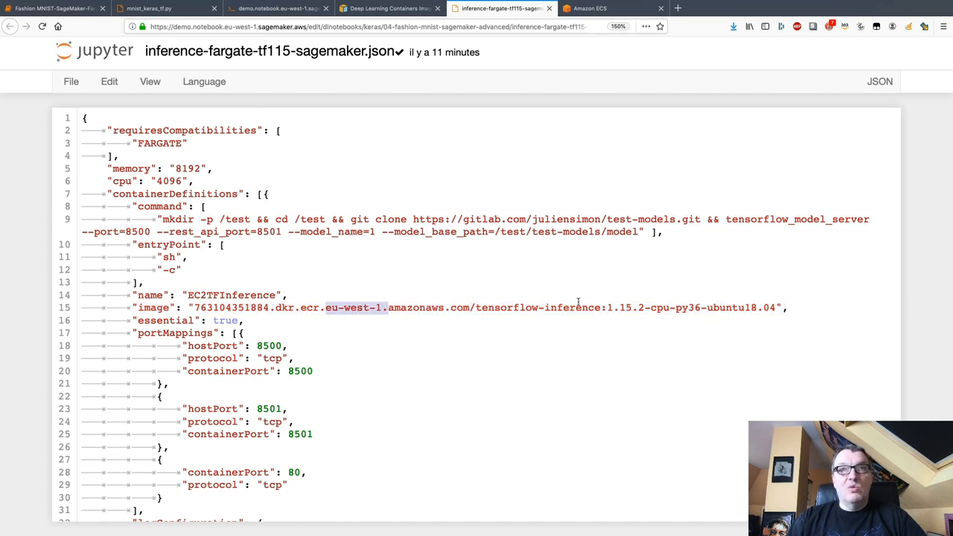
double_click(571, 307)
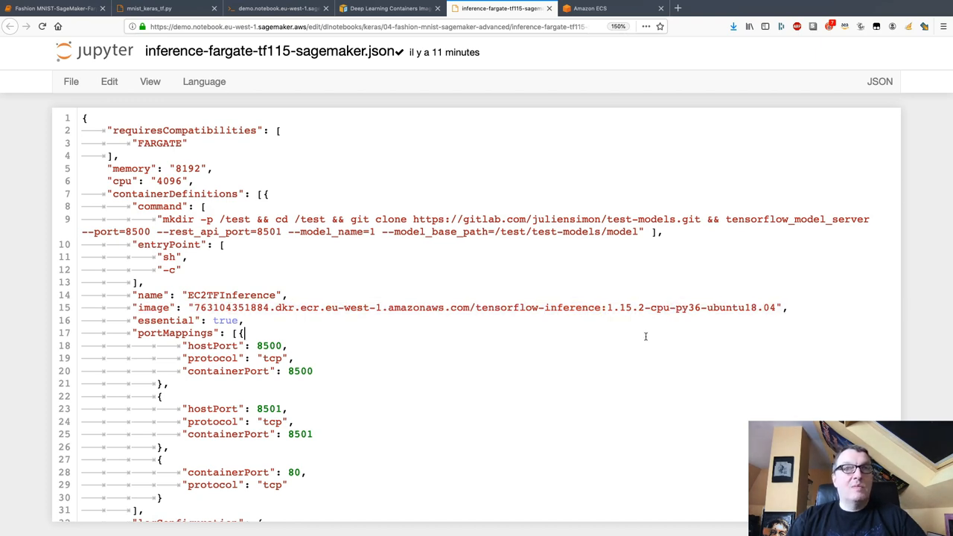
scroll(down, 3)
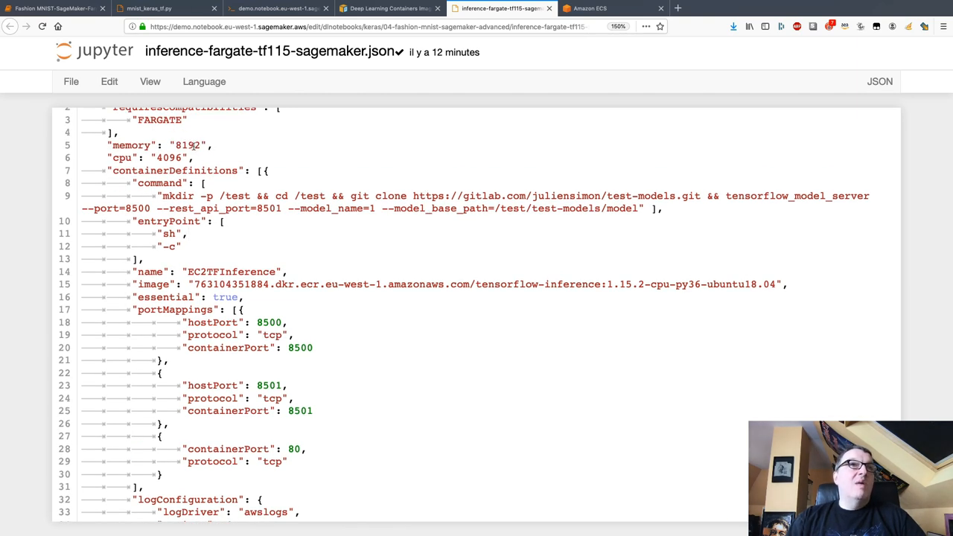
double_click(187, 145)
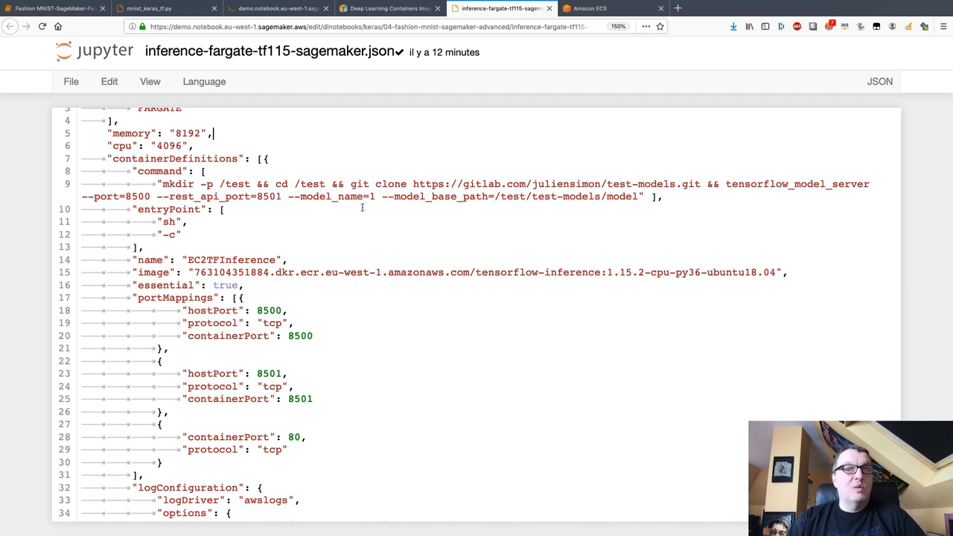
Review the awslogs log driver configuration and the container startup command line
scroll(down, 3)
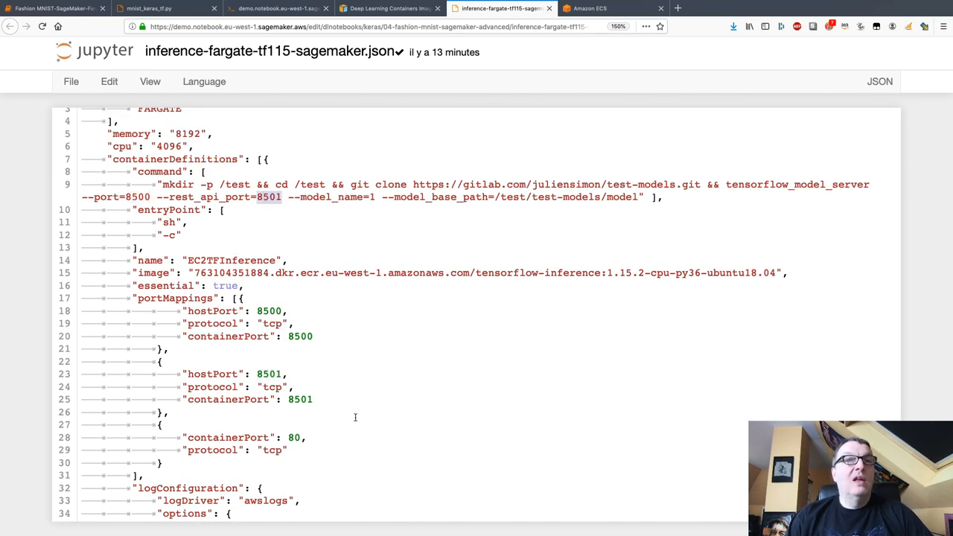
scroll(down, 3)
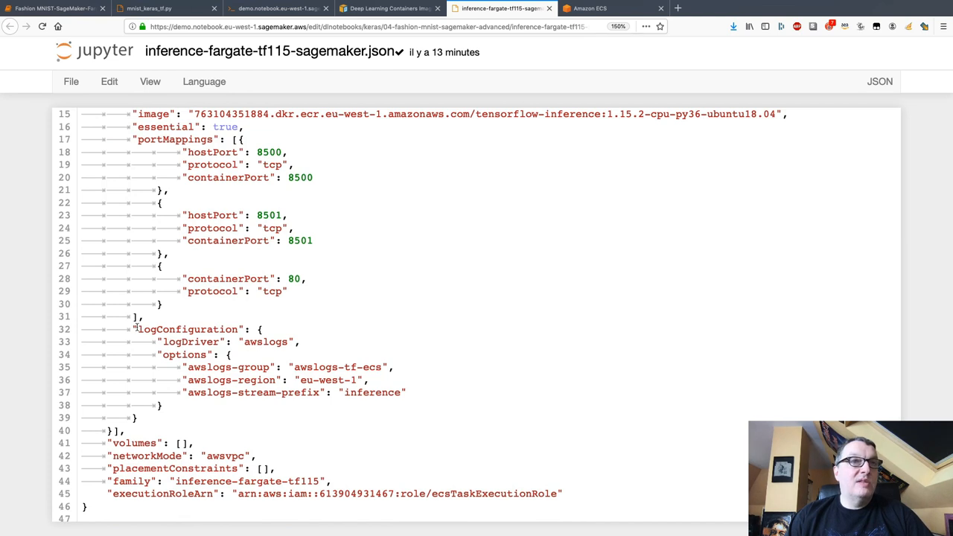
drag(134, 341, 406, 393)
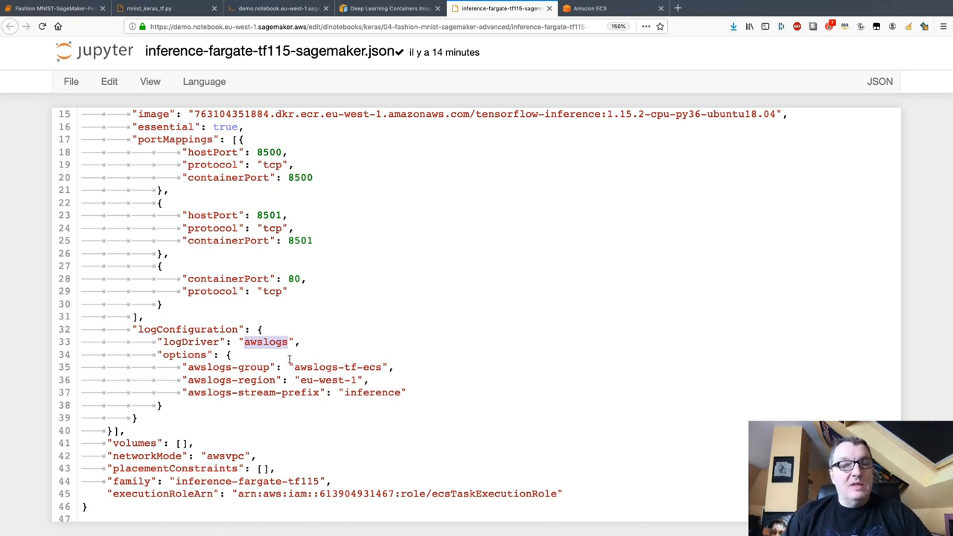
click(137, 418)
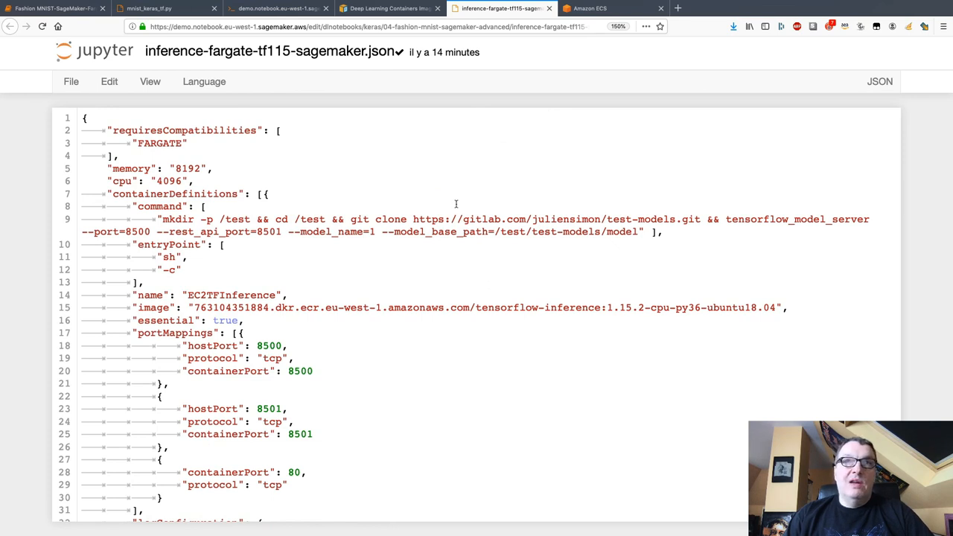
triple_click(428, 307)
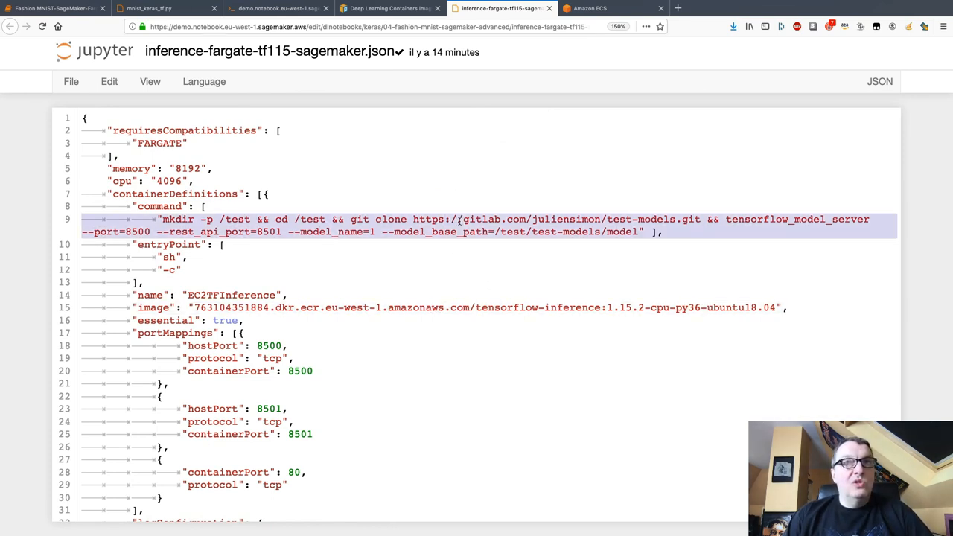
scroll(down, 3)
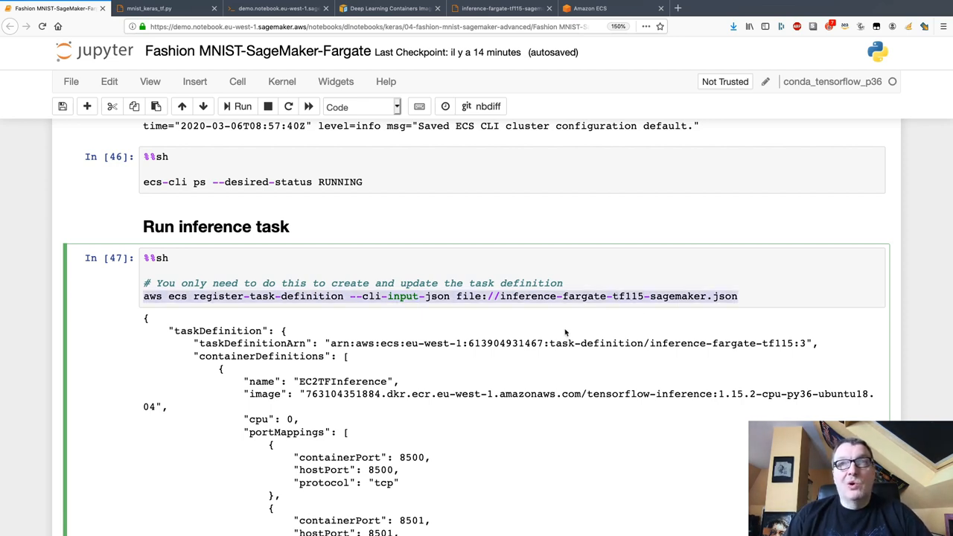
mouse_move(570, 338)
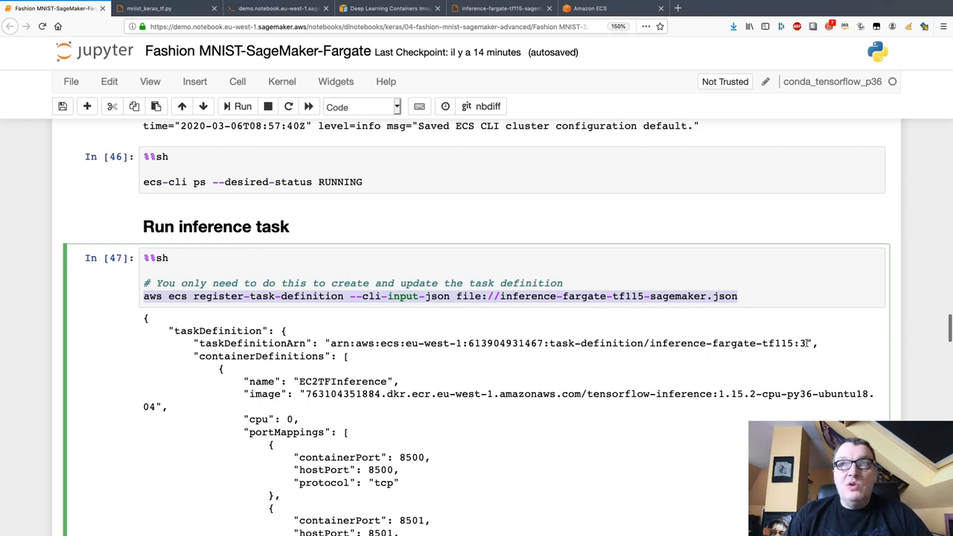
double_click(752, 343)
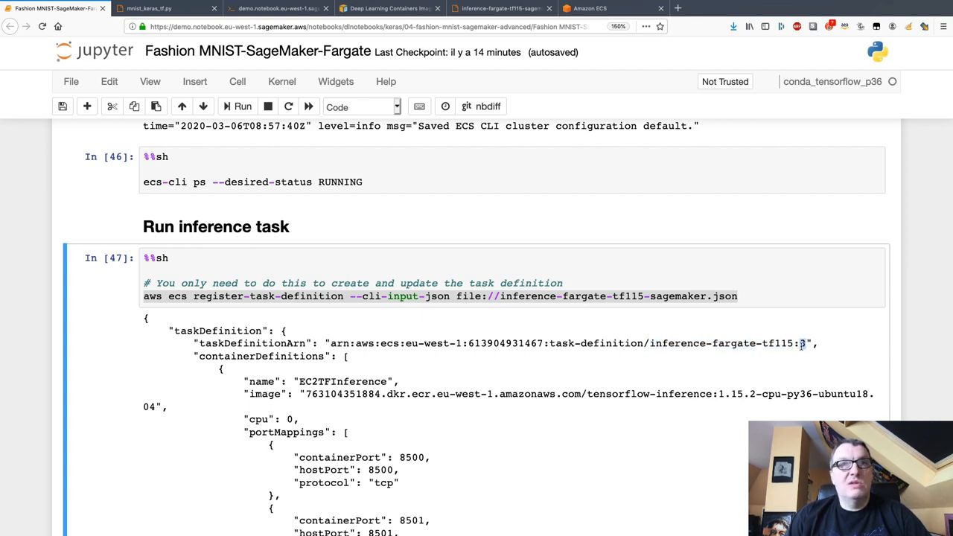
scroll(down, 3)
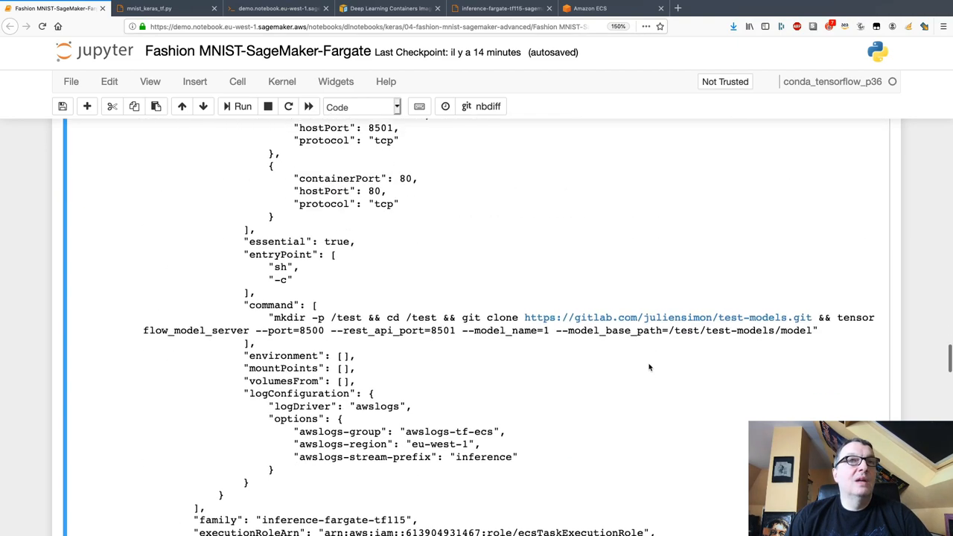
scroll(down, 3)
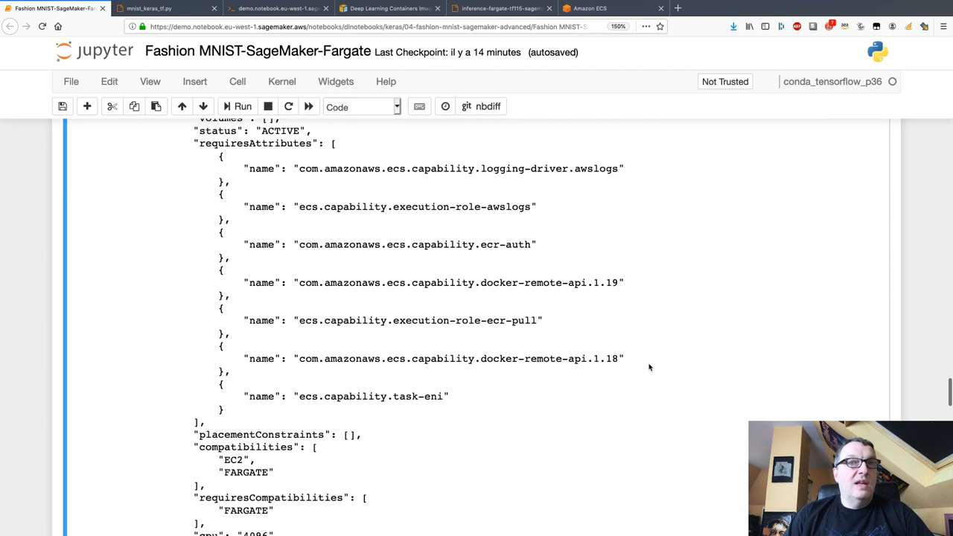
scroll(down, 3)
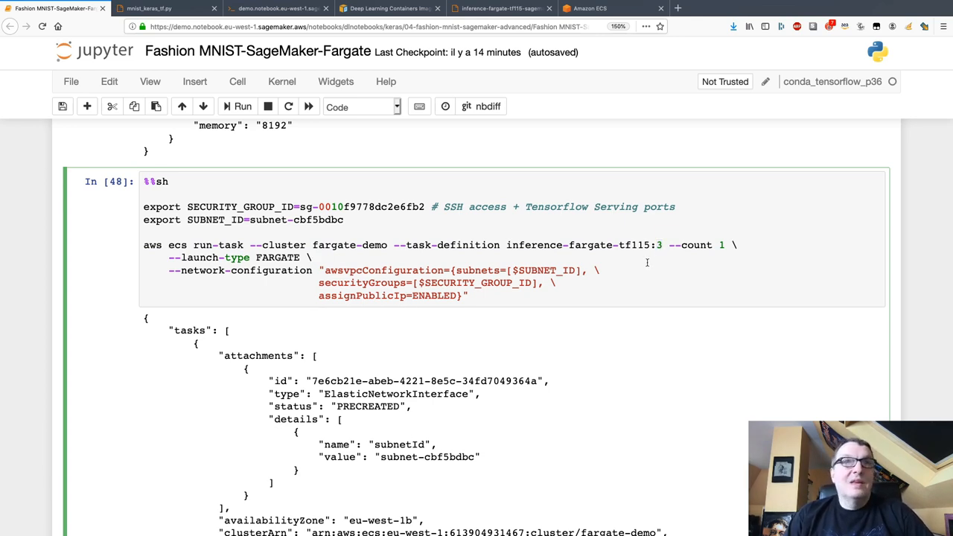
double_click(277, 257)
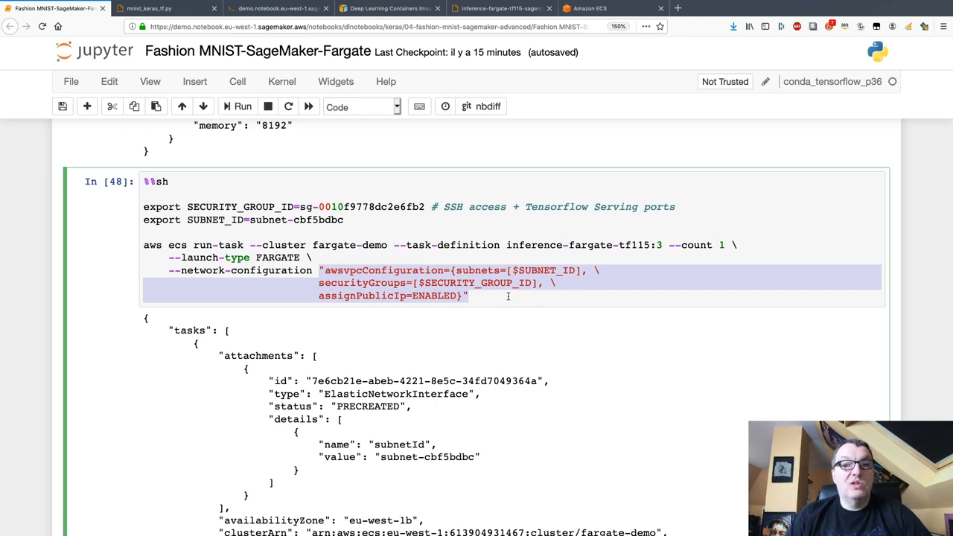
mouse_move(494, 321)
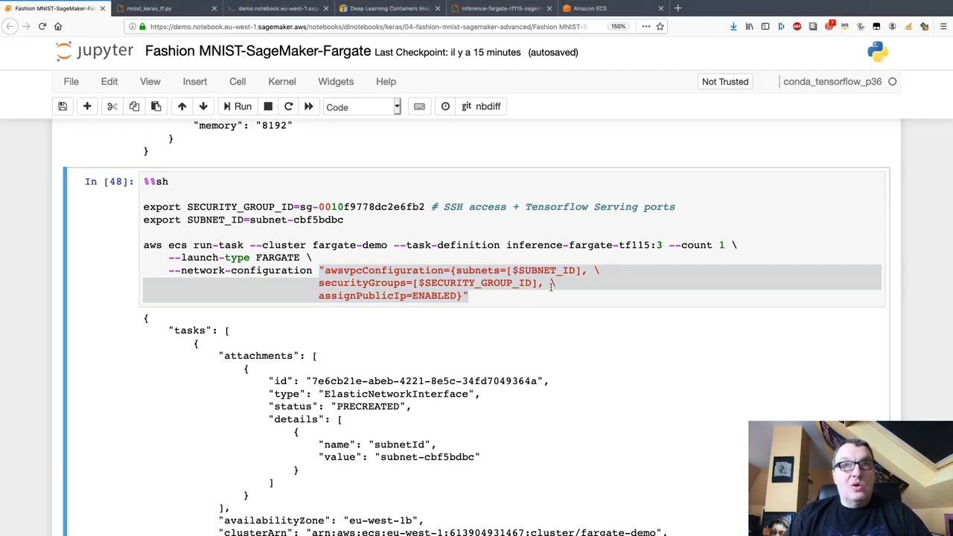
double_click(547, 270)
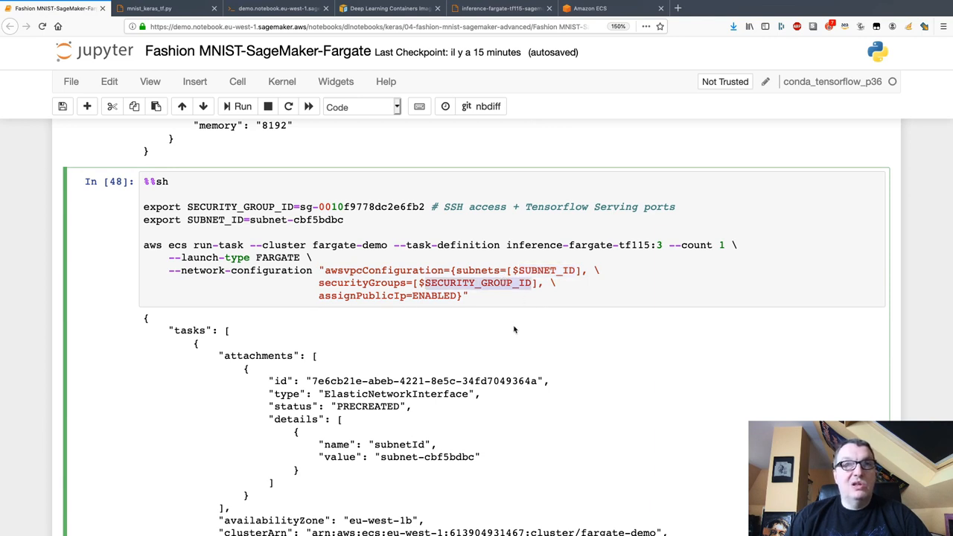
drag(319, 270, 468, 296)
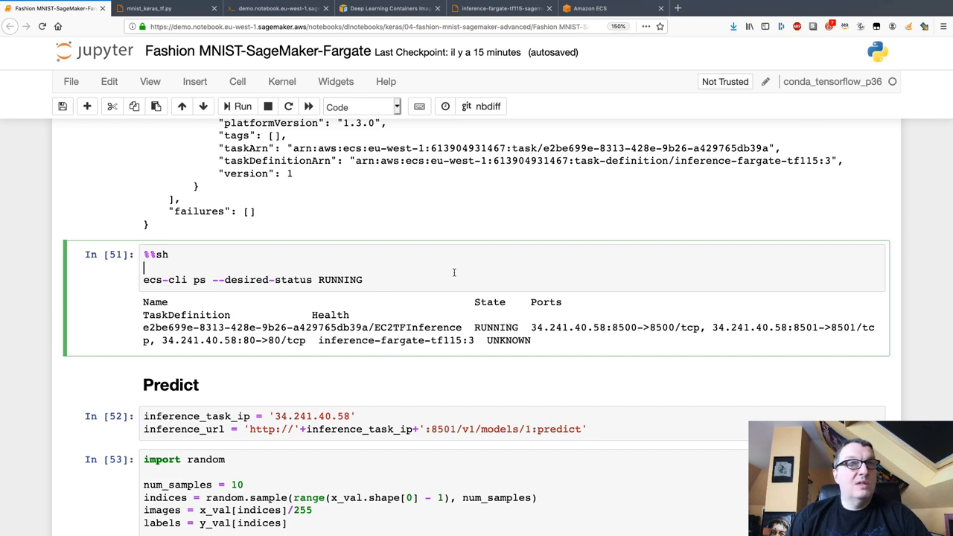
Re-run ecs-cli ps to confirm the task RUNNING at 34.241.40.58, highlighting port 8500
click(238, 105)
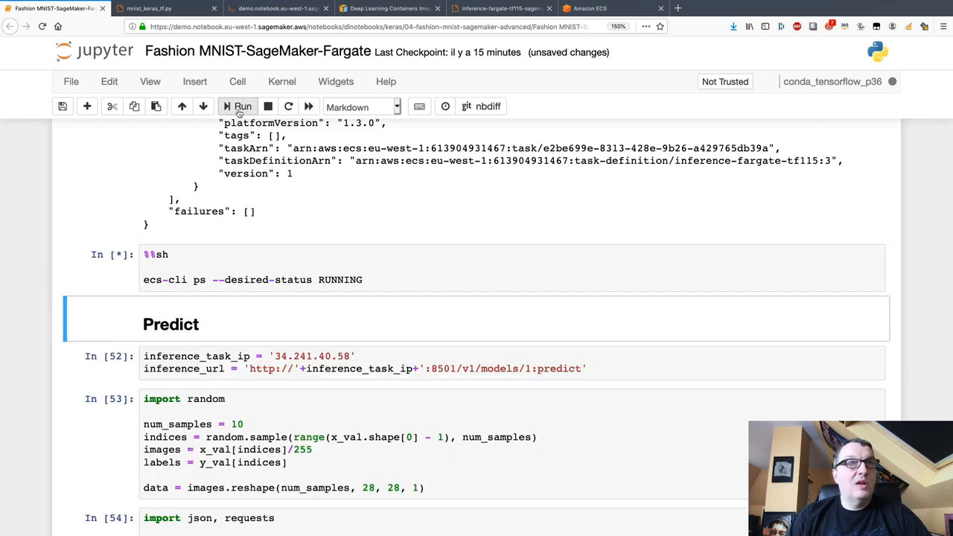
click(239, 106)
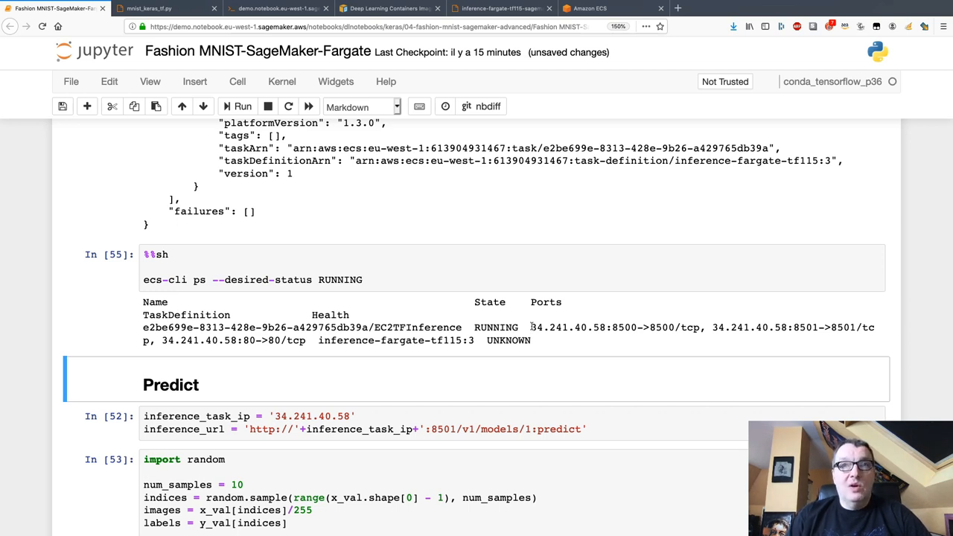
double_click(568, 327)
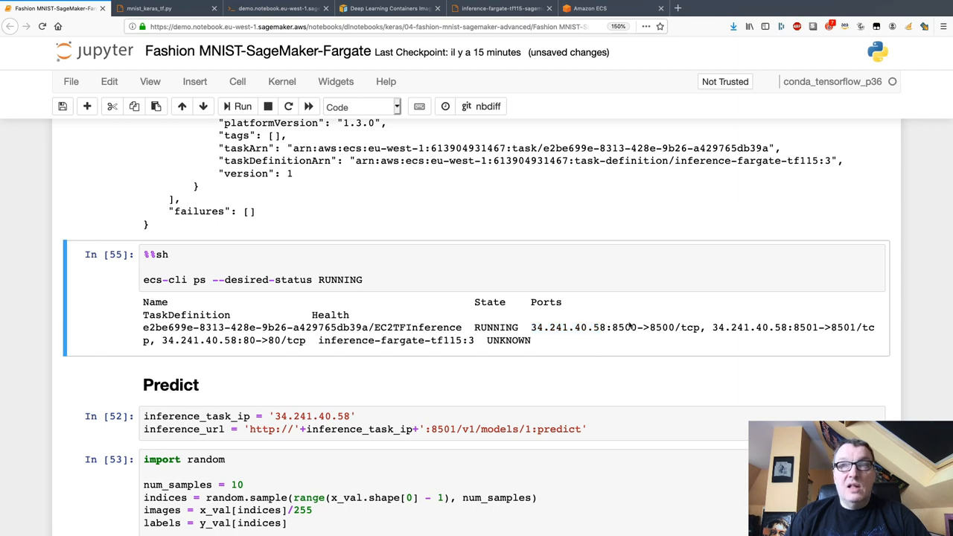
double_click(624, 327)
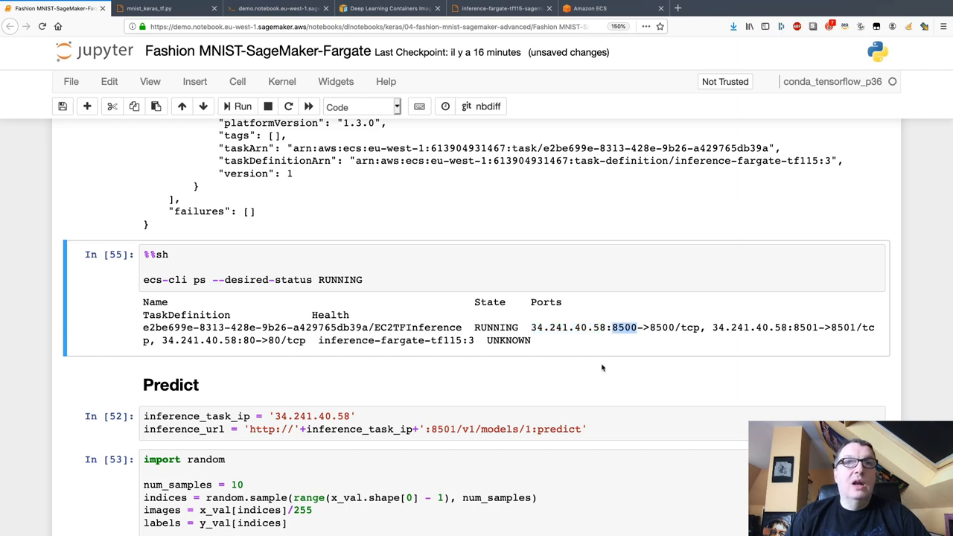
scroll(down, 3)
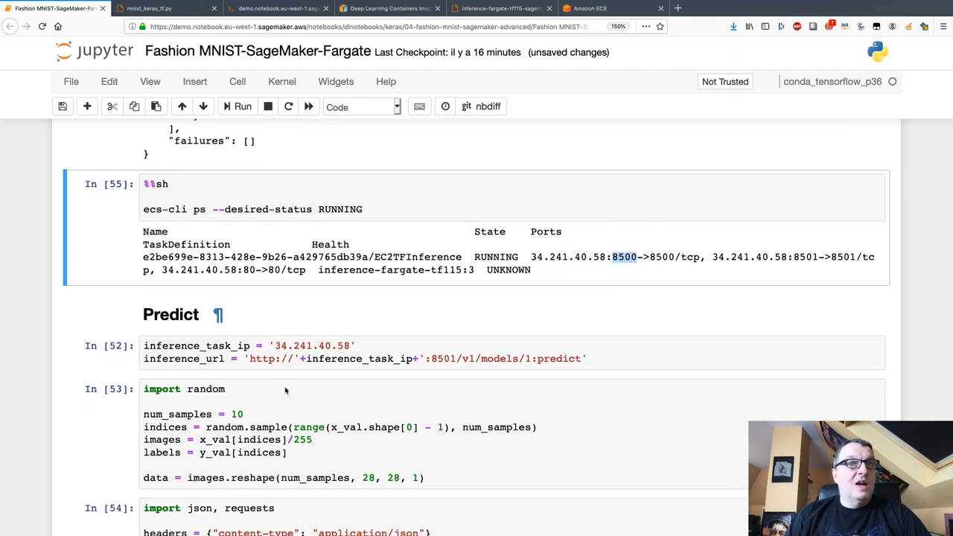
scroll(down, 3)
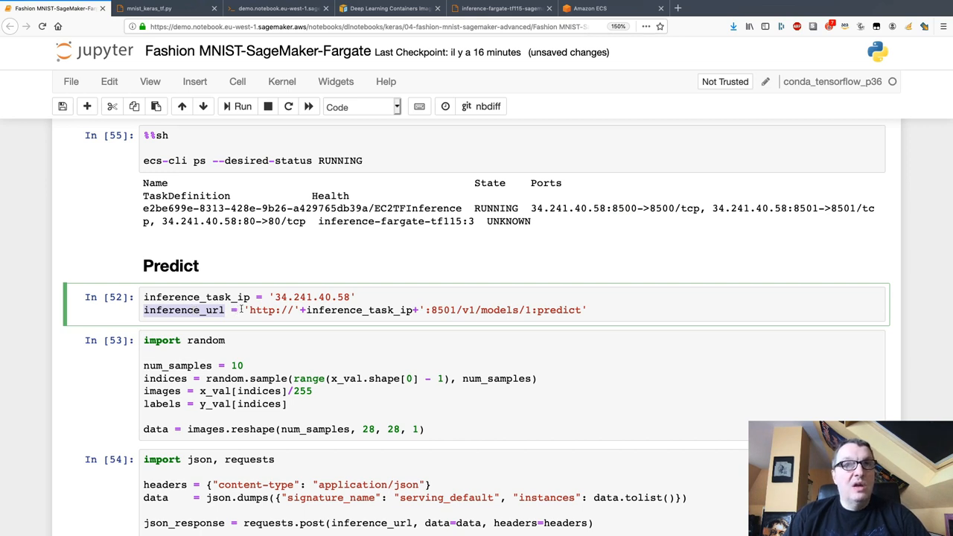
Run the sampling and prediction cells so ten validation images return predictions matching all labels
click(250, 310)
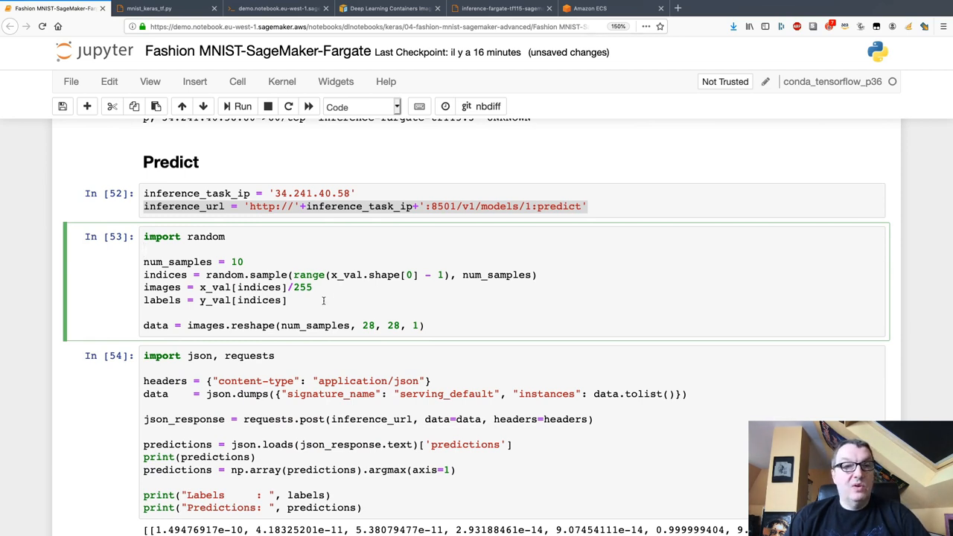
click(237, 106)
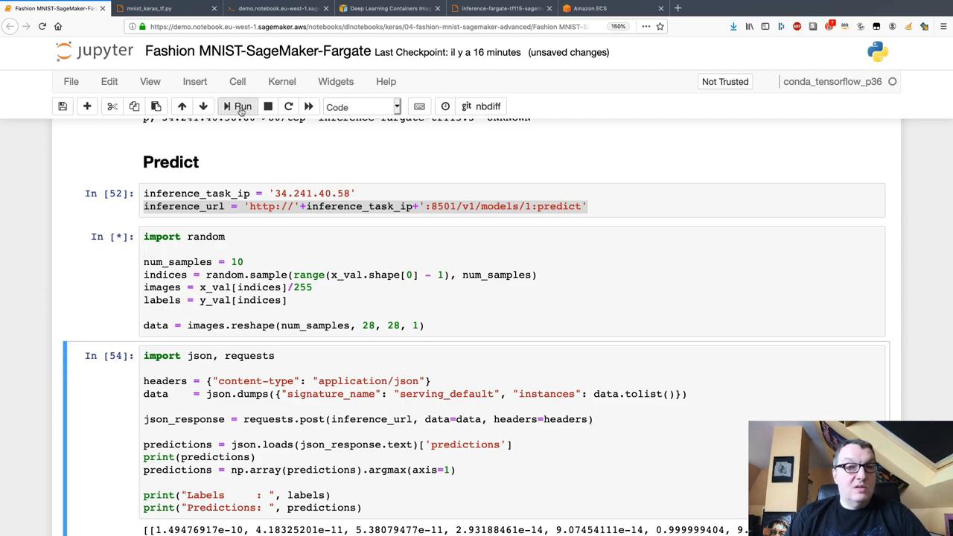
click(238, 107)
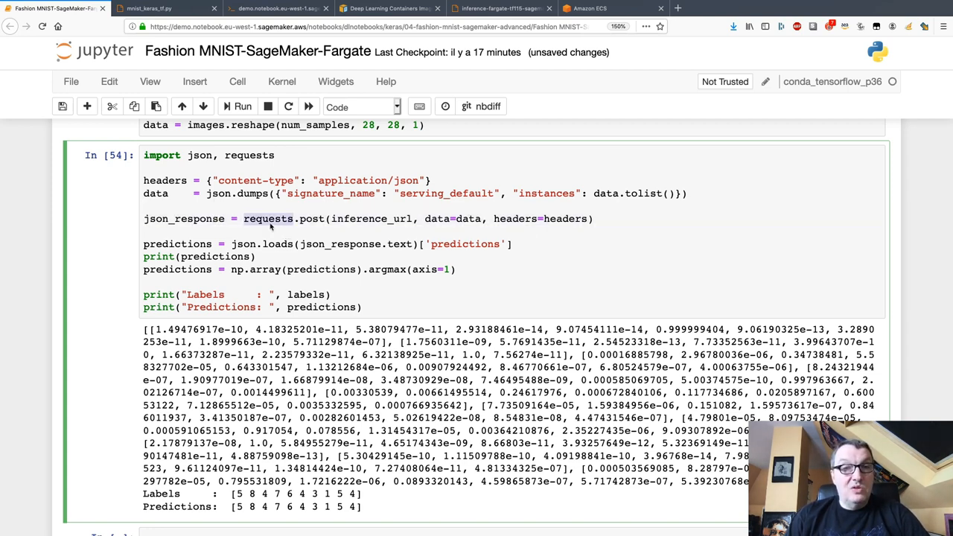
mouse_move(273, 232)
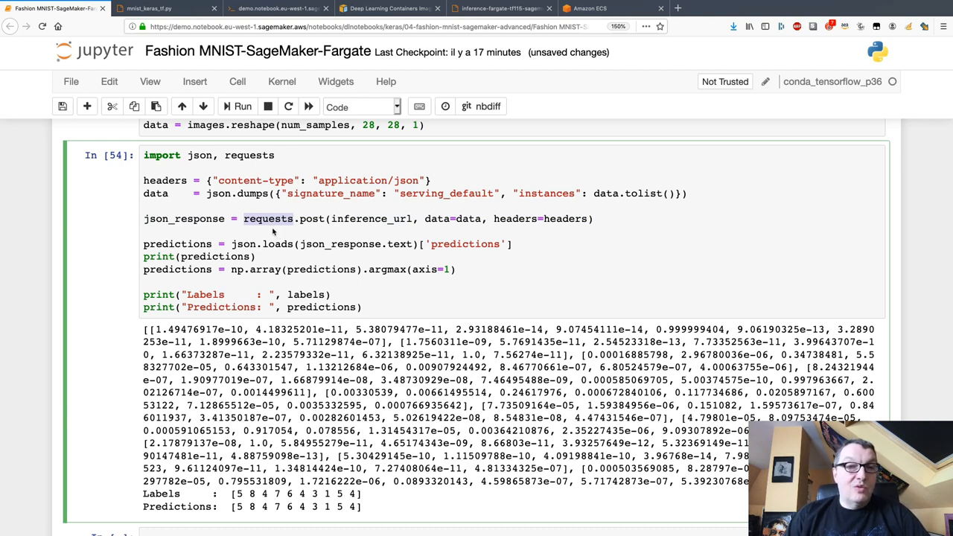
mouse_move(311, 231)
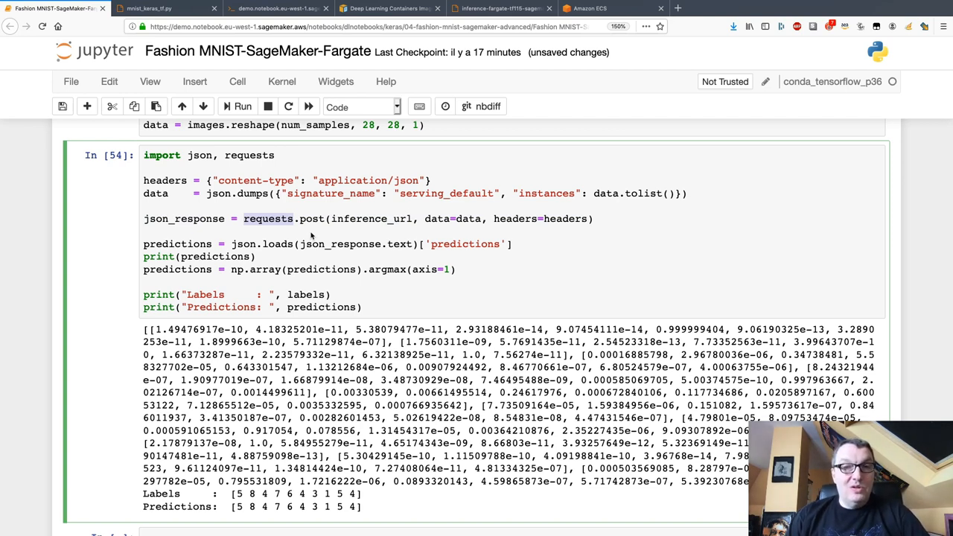
Highlight inference_url and resend the prediction request for a fresh batch of ten images
double_click(371, 219)
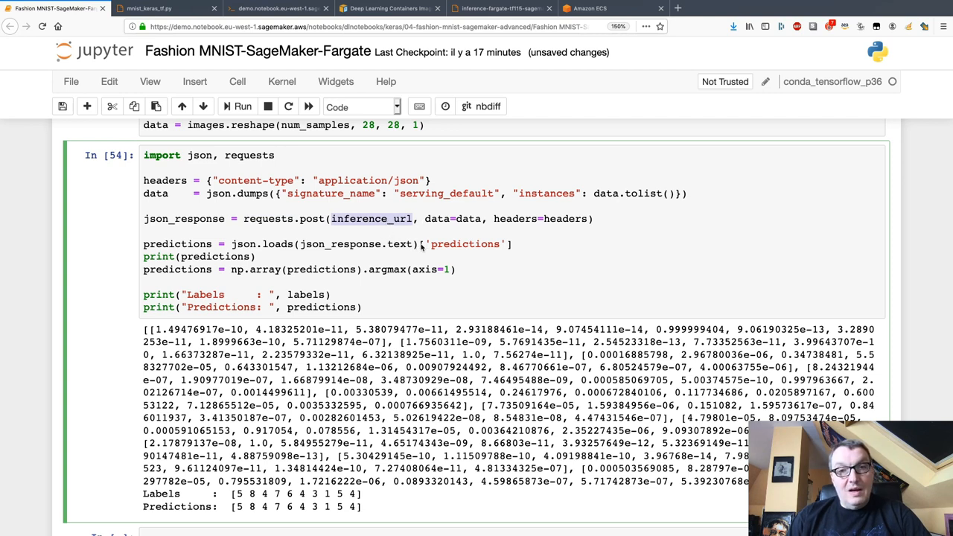
mouse_move(300, 248)
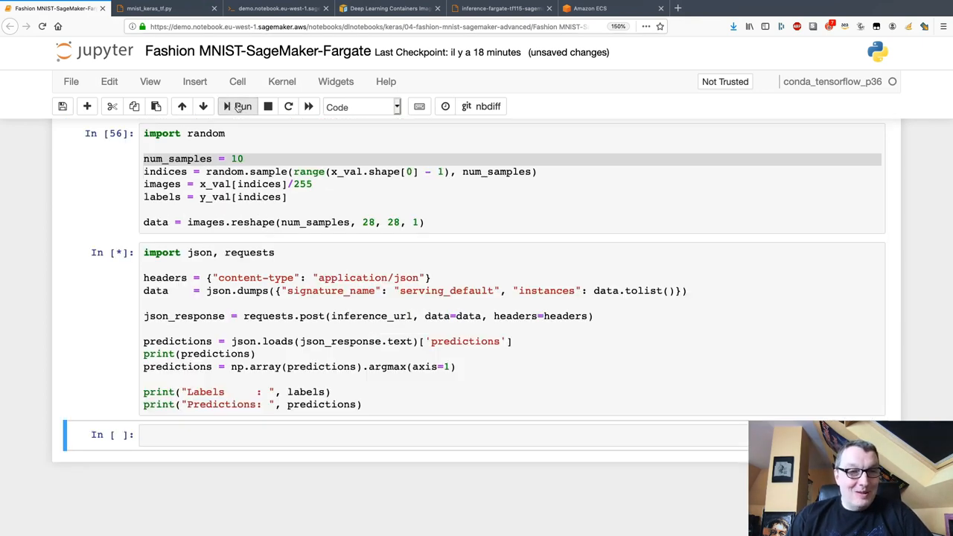
click(238, 106)
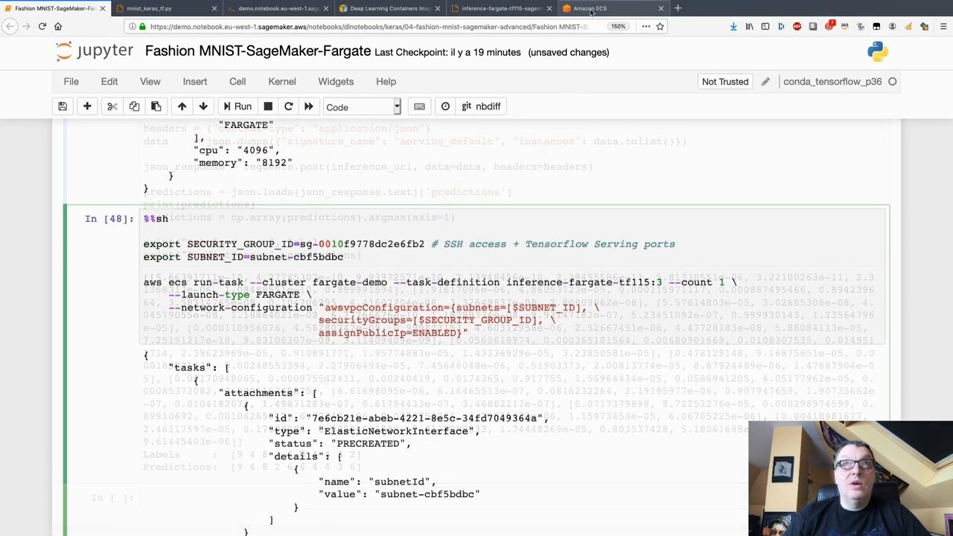
Open the fargate-demo cluster's running task and expand its container details at 34.241.40.58
click(588, 8)
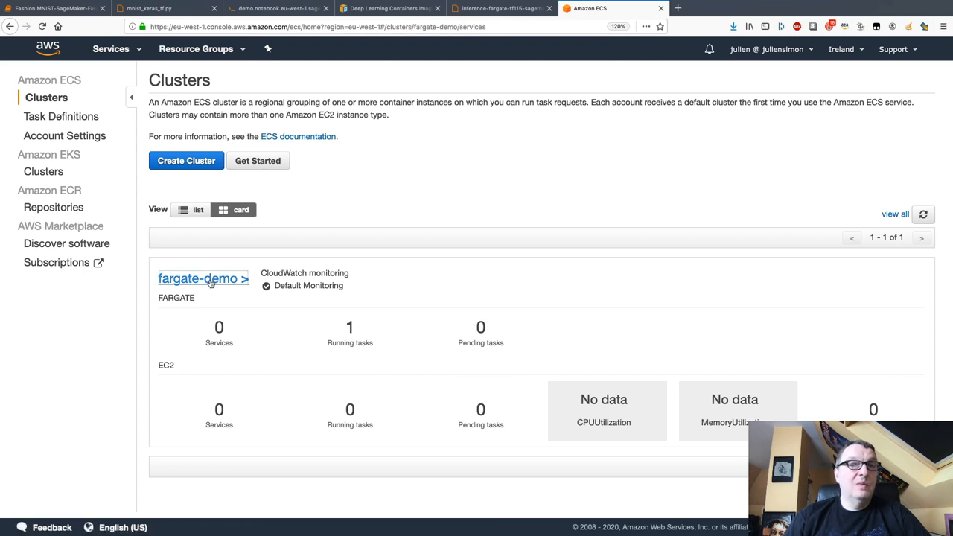
click(199, 278)
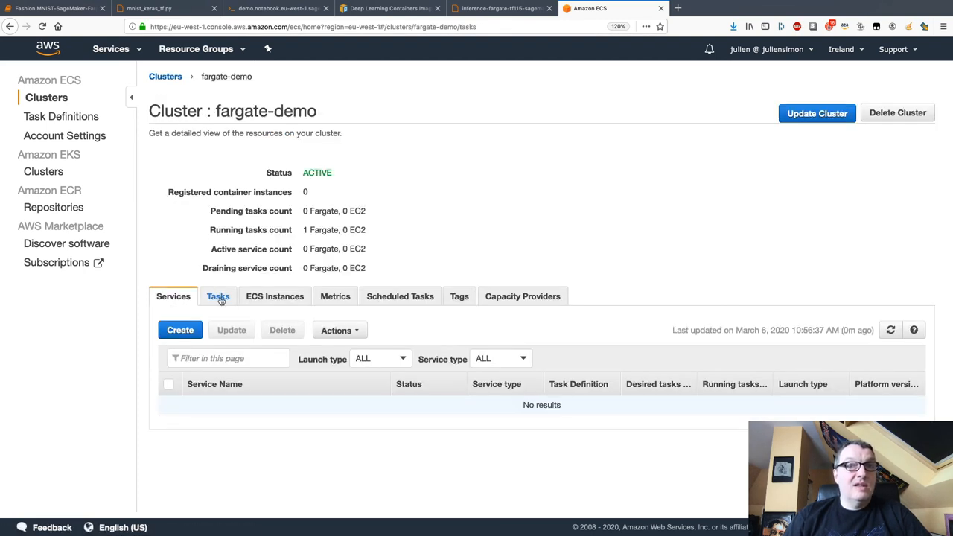
click(218, 295)
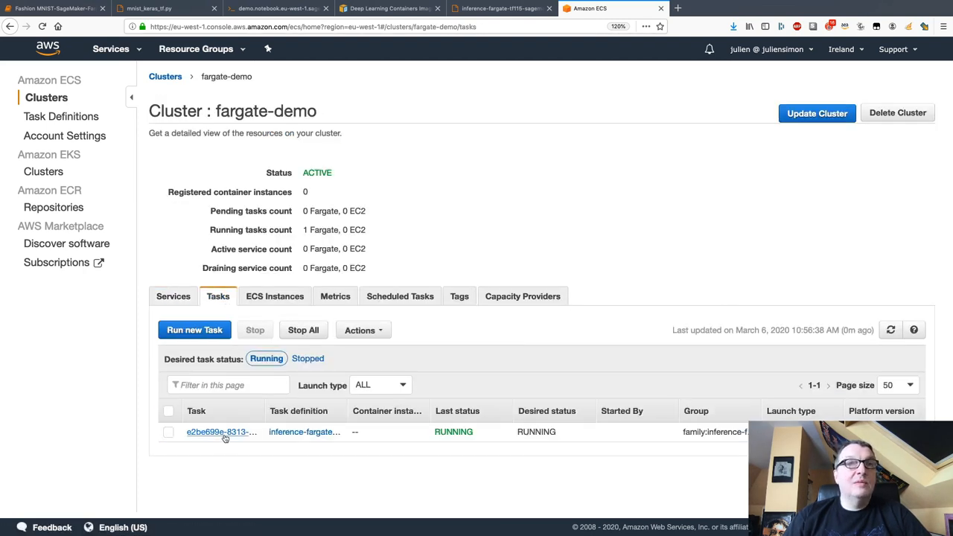
click(217, 432)
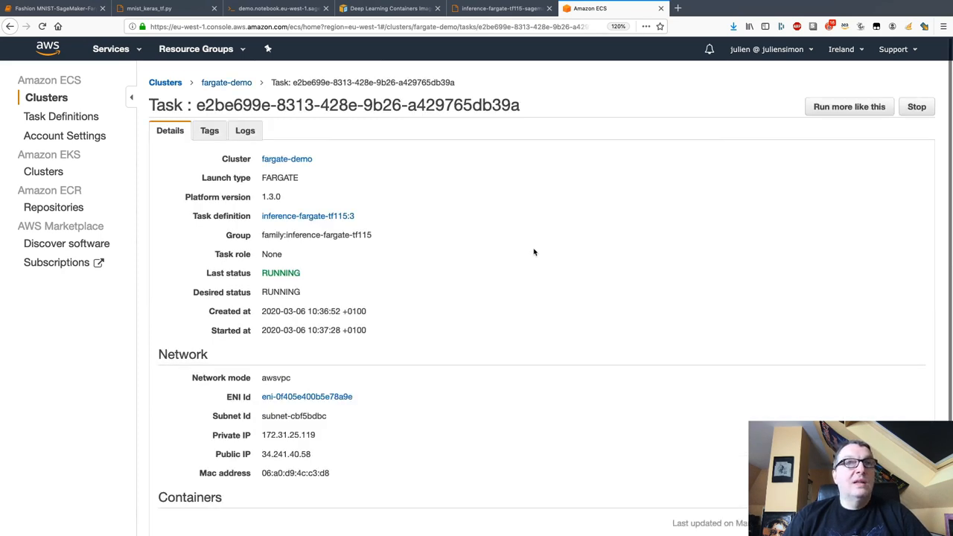
scroll(down, 3)
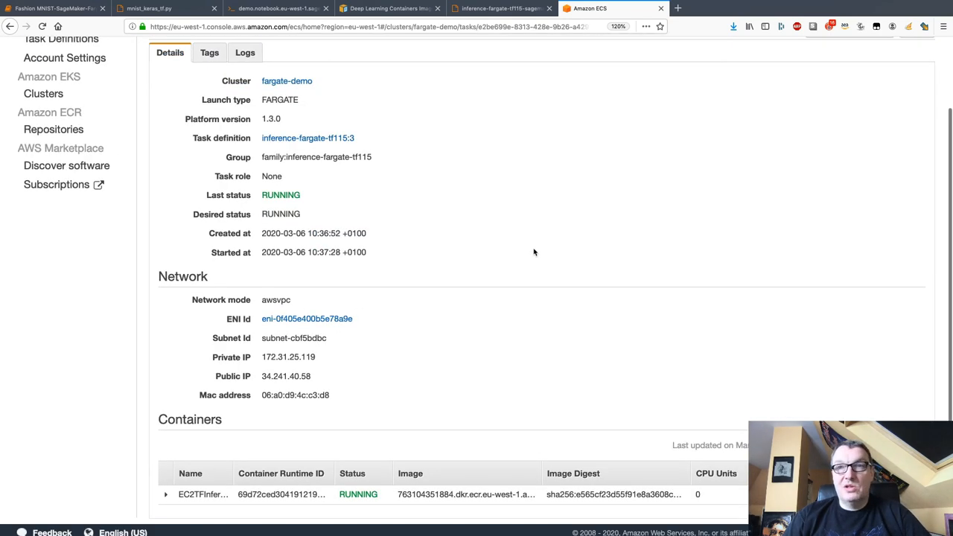
mouse_move(565, 363)
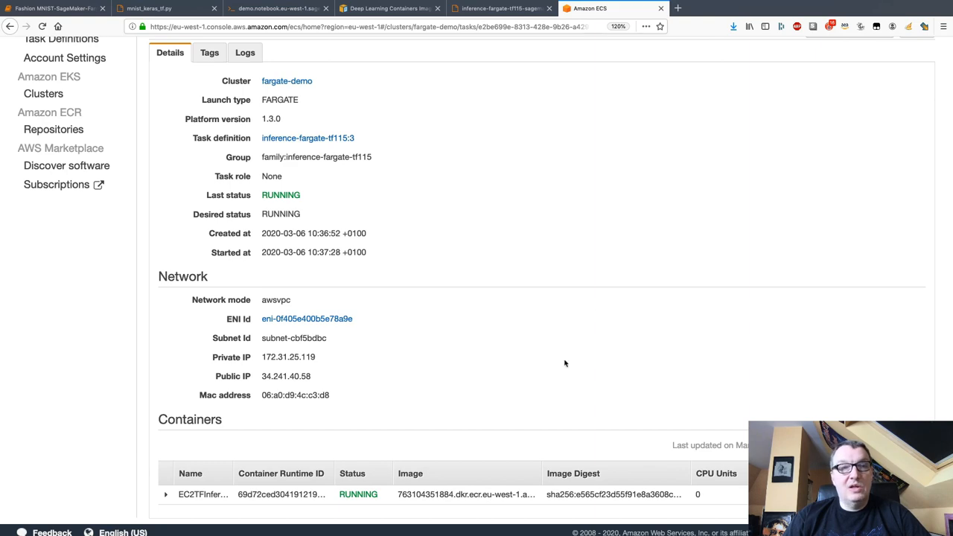
click(166, 495)
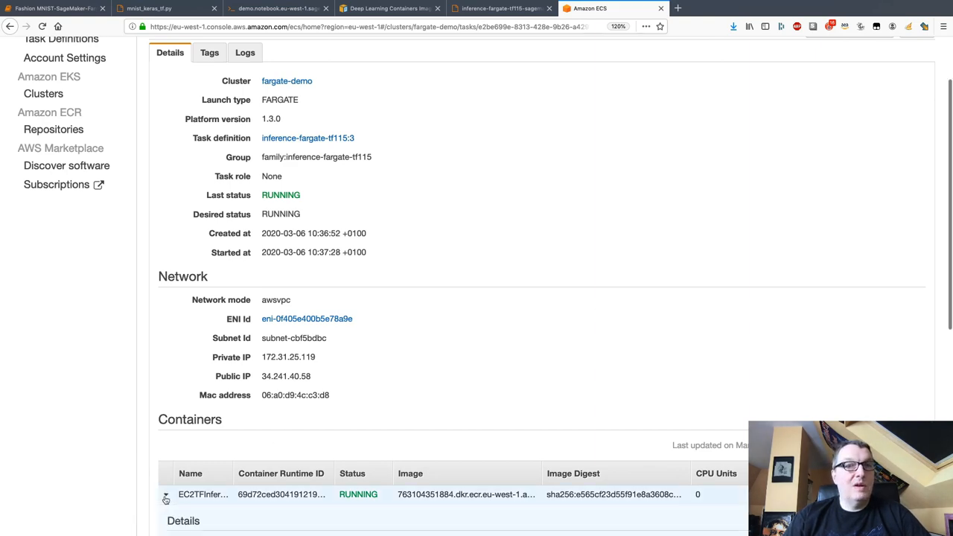